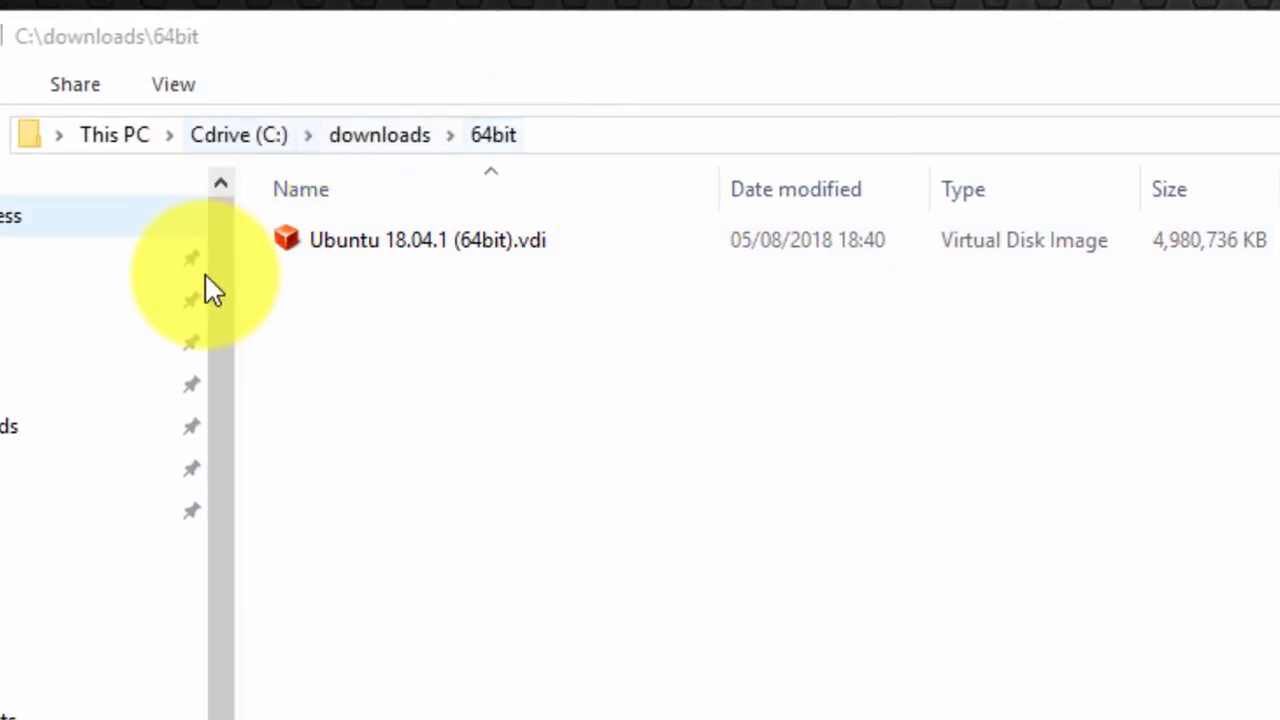
{"action": "mouse_move", "coordinate": [378, 136]}
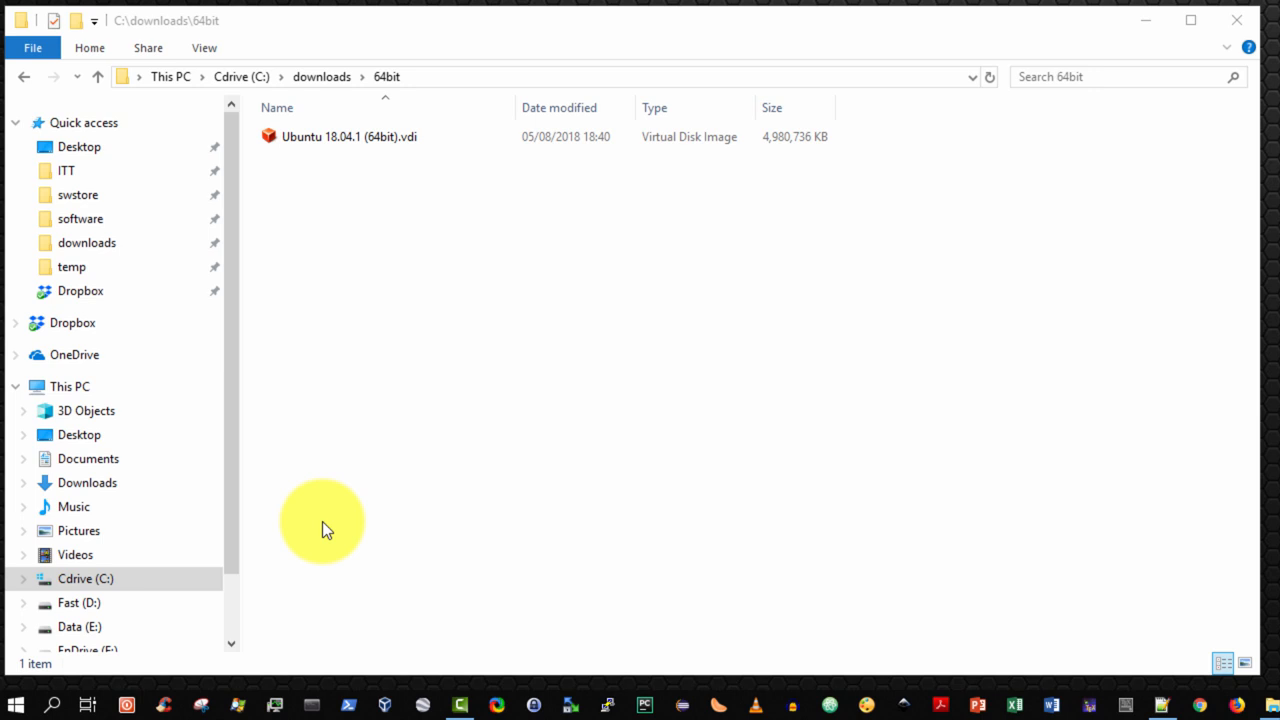
{"action": "mouse_move", "coordinate": [396, 704]}
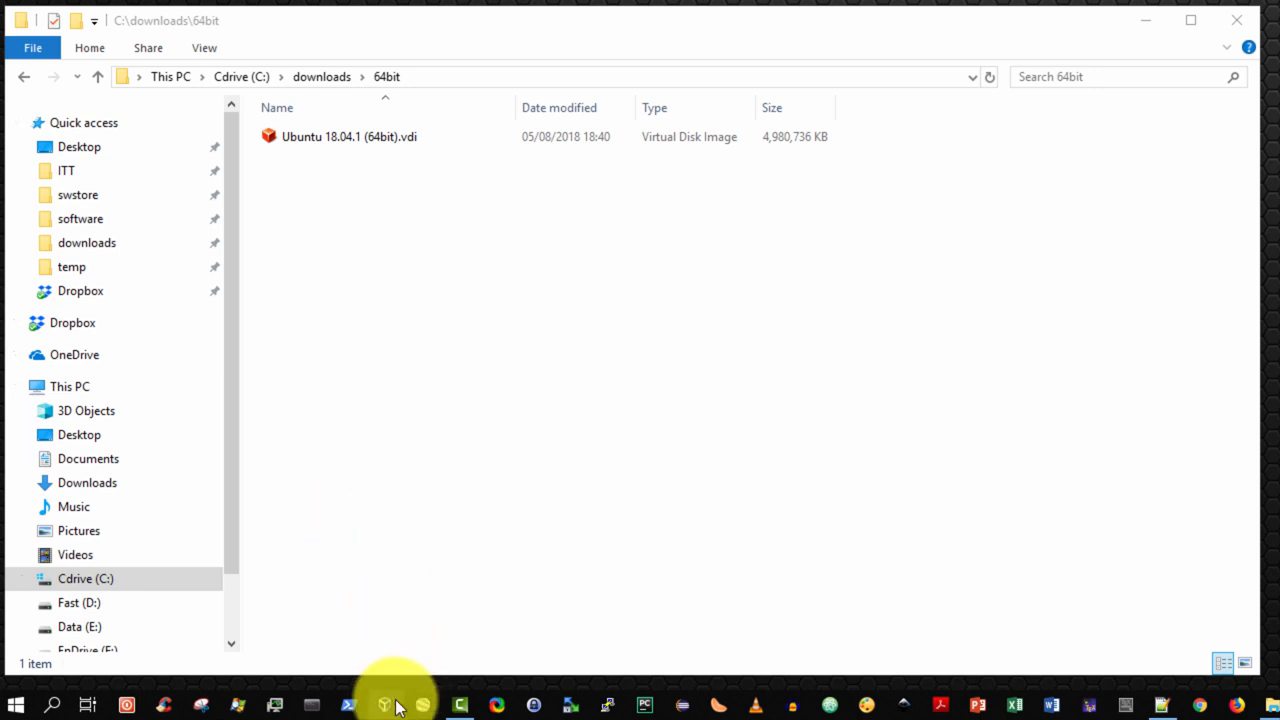
Launch VirtualBox Manager from the taskbar, showing an empty machine list.
{"action": "left_click", "coordinate": [384, 704]}
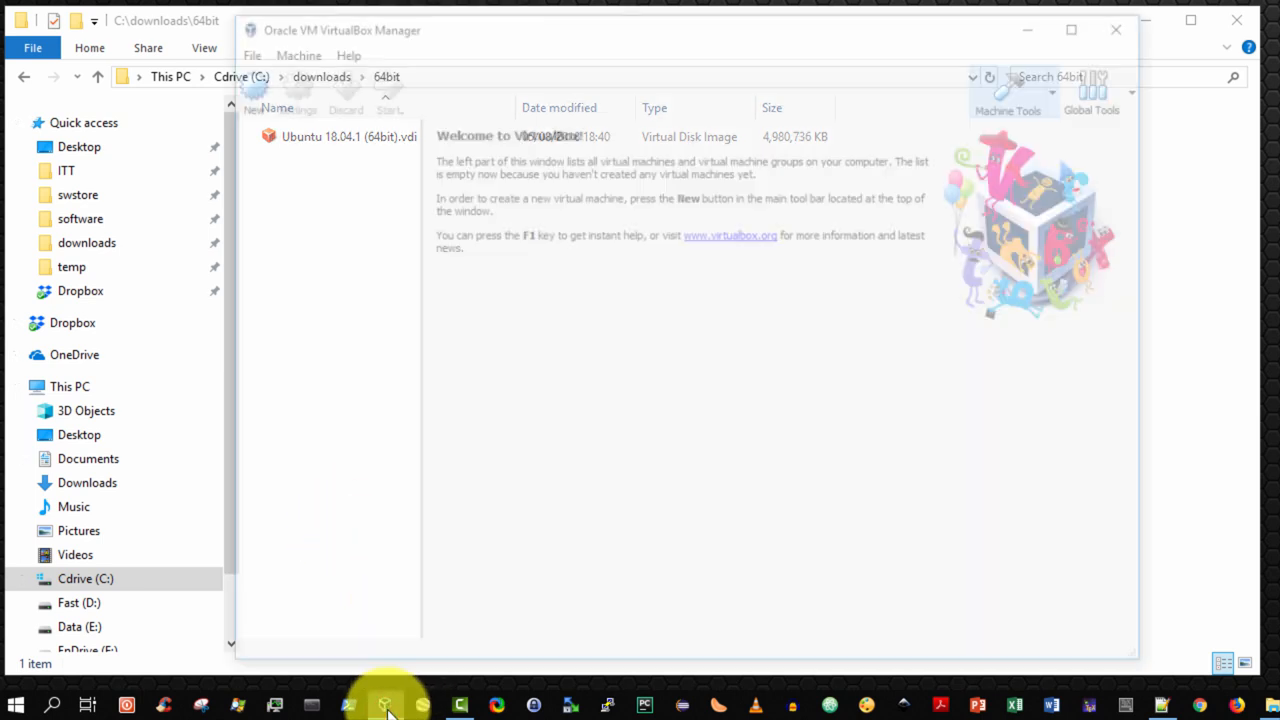
{"action": "left_click", "coordinate": [384, 704]}
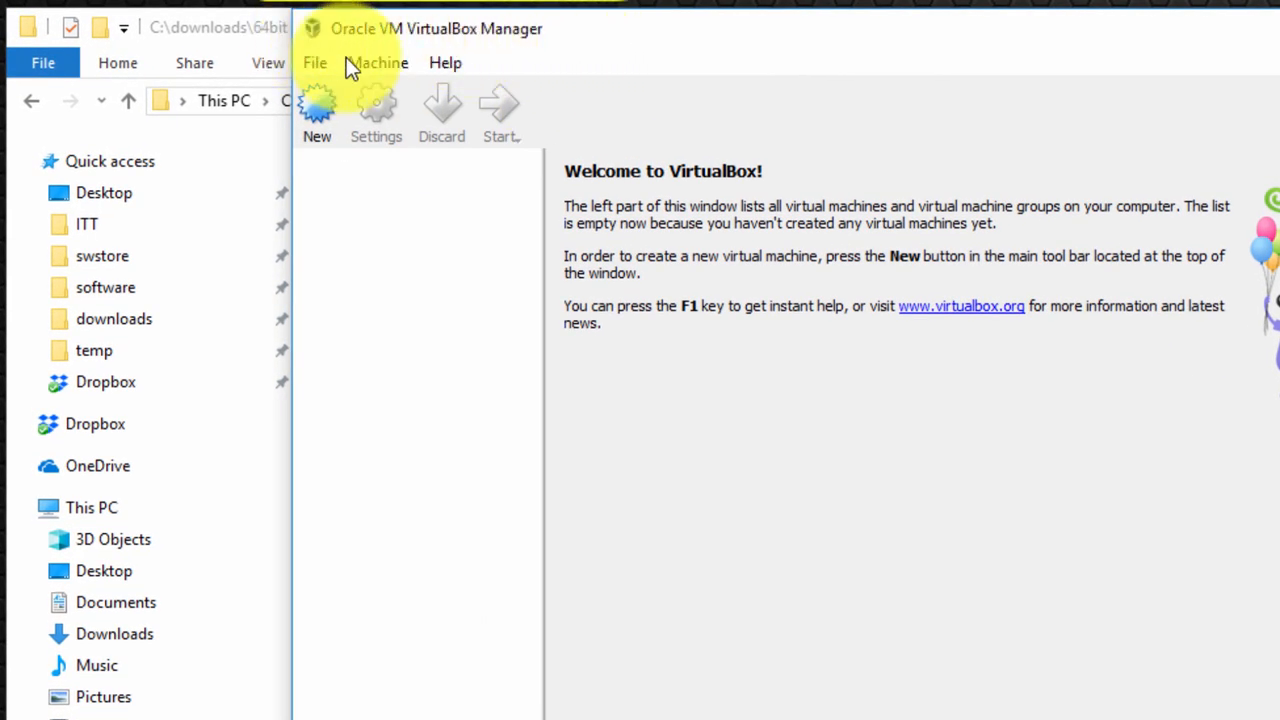
{"action": "mouse_move", "coordinate": [560, 50]}
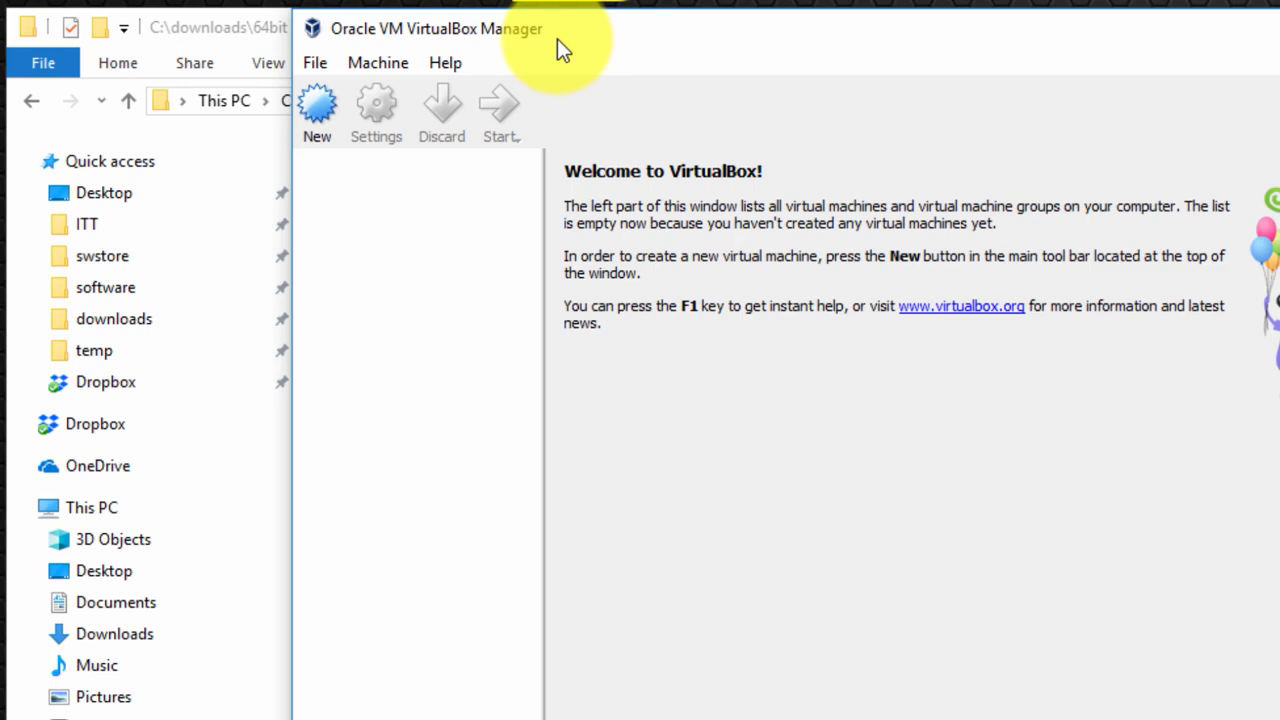
{"action": "mouse_move", "coordinate": [324, 70]}
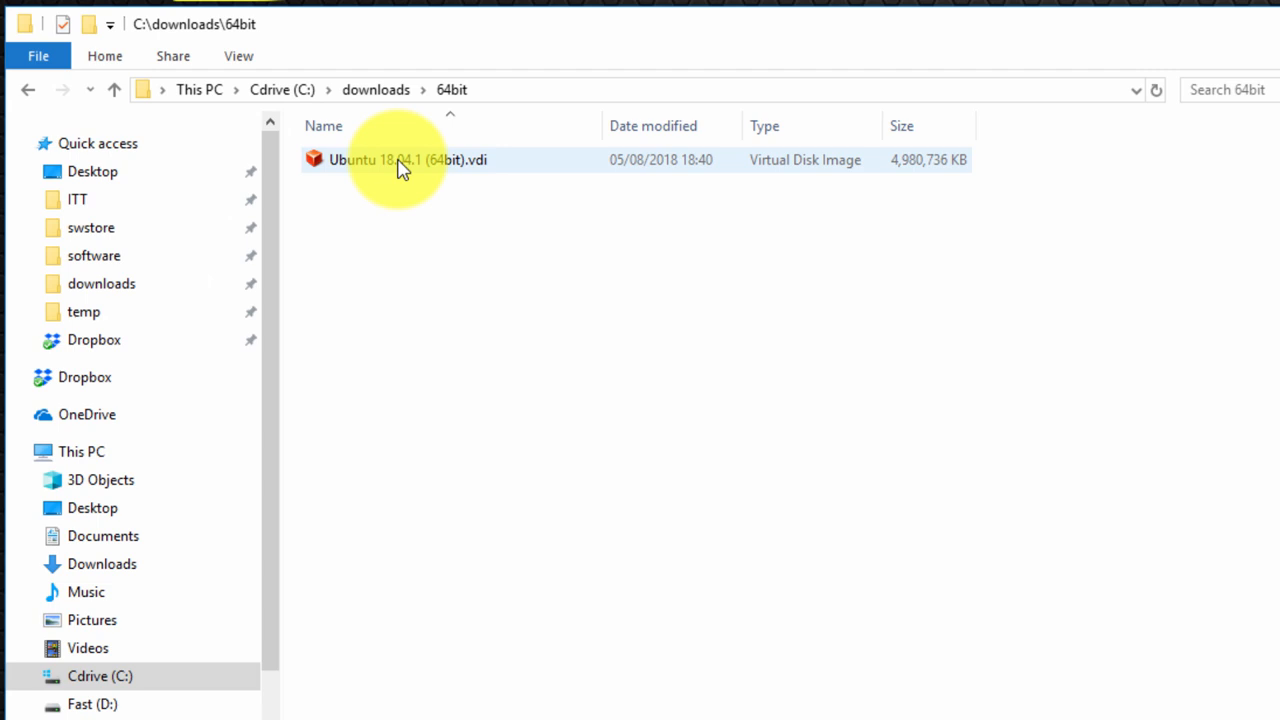
{"action": "mouse_move", "coordinate": [400, 160]}
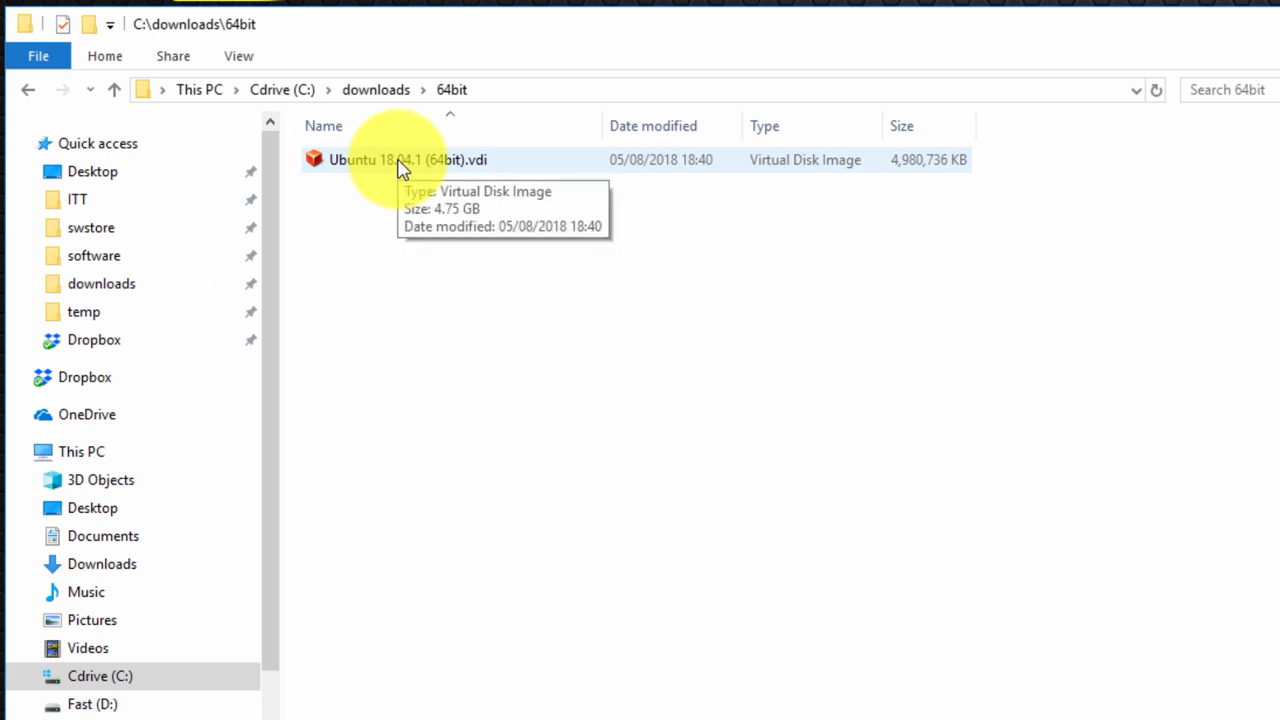
Copy the Ubuntu 18.04.1 (64bit).vdi disk image file.
{"action": "left_click", "coordinate": [408, 160]}
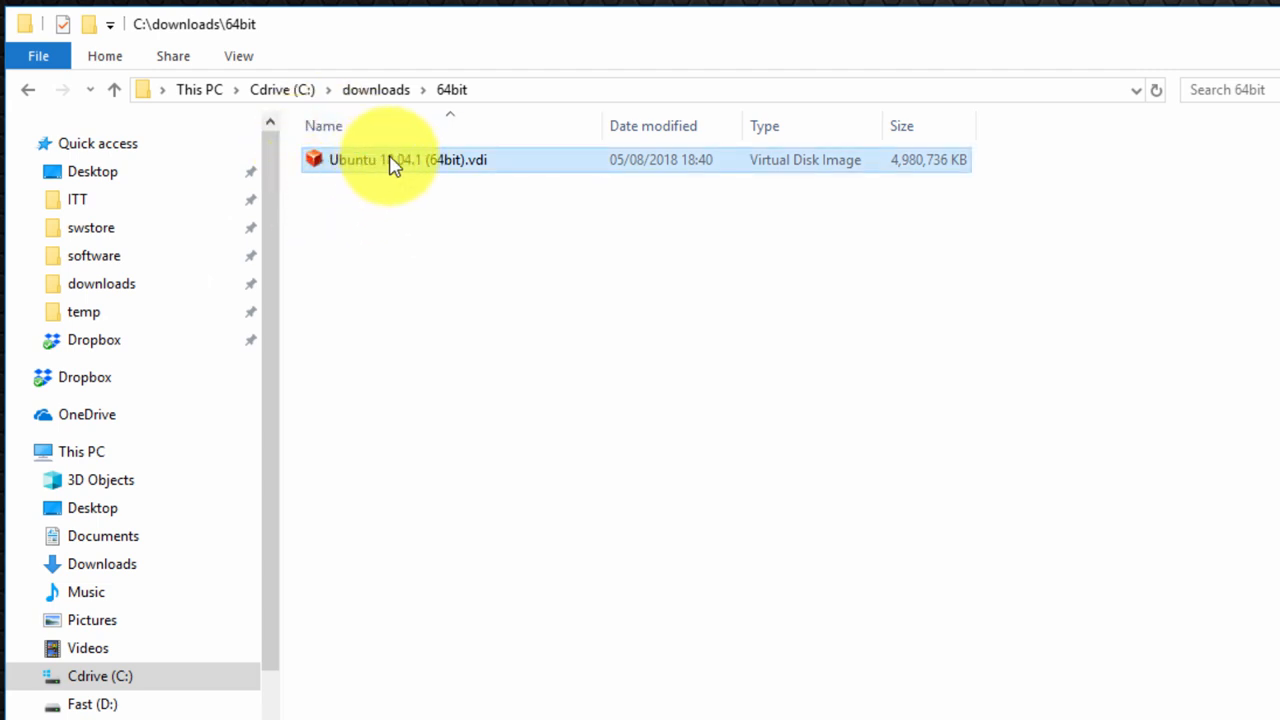
{"action": "right_click", "coordinate": [406, 160]}
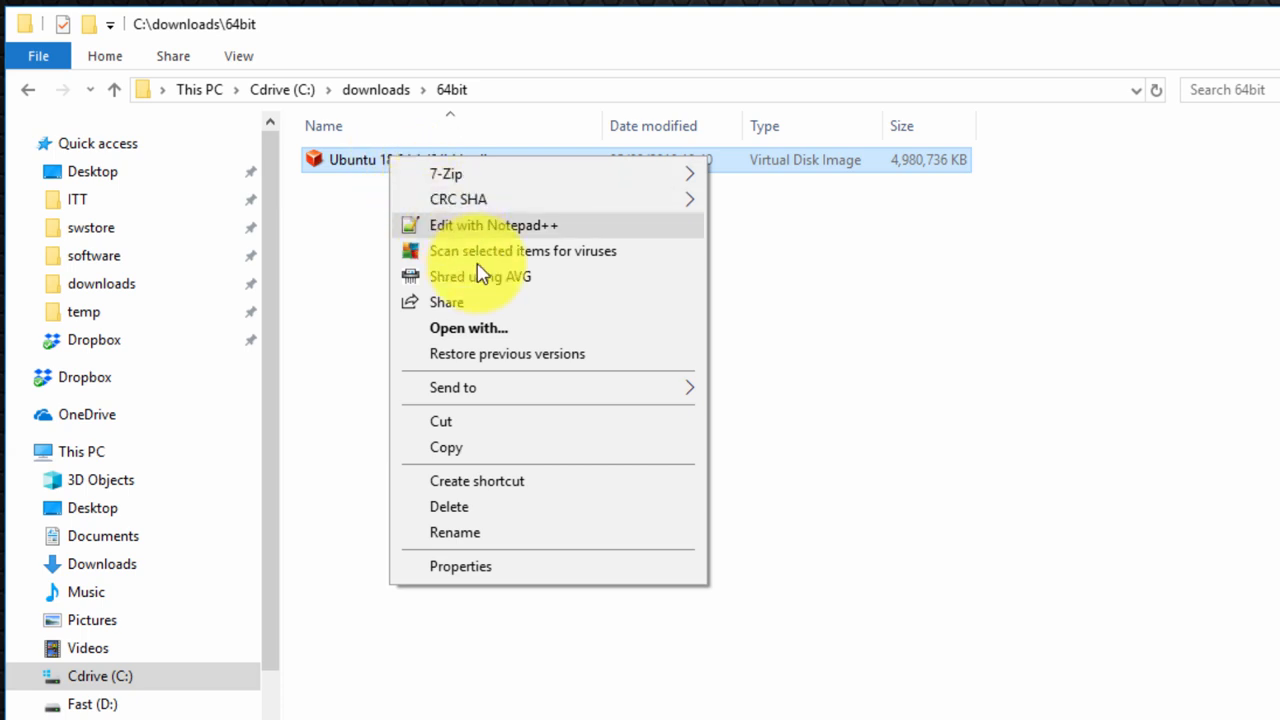
{"action": "left_click", "coordinate": [446, 448]}
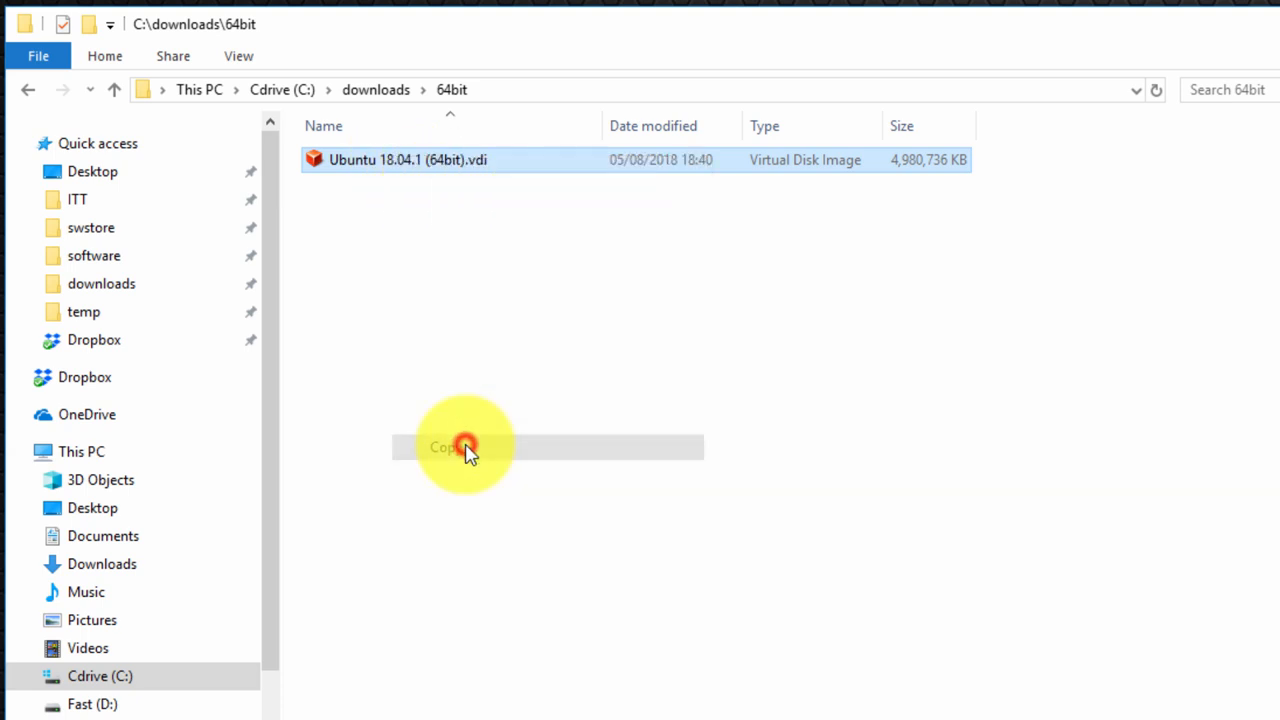
Paste the disk image into the VirtualboxVMs folder on Fast (D:).
{"action": "left_click", "coordinate": [92, 704]}
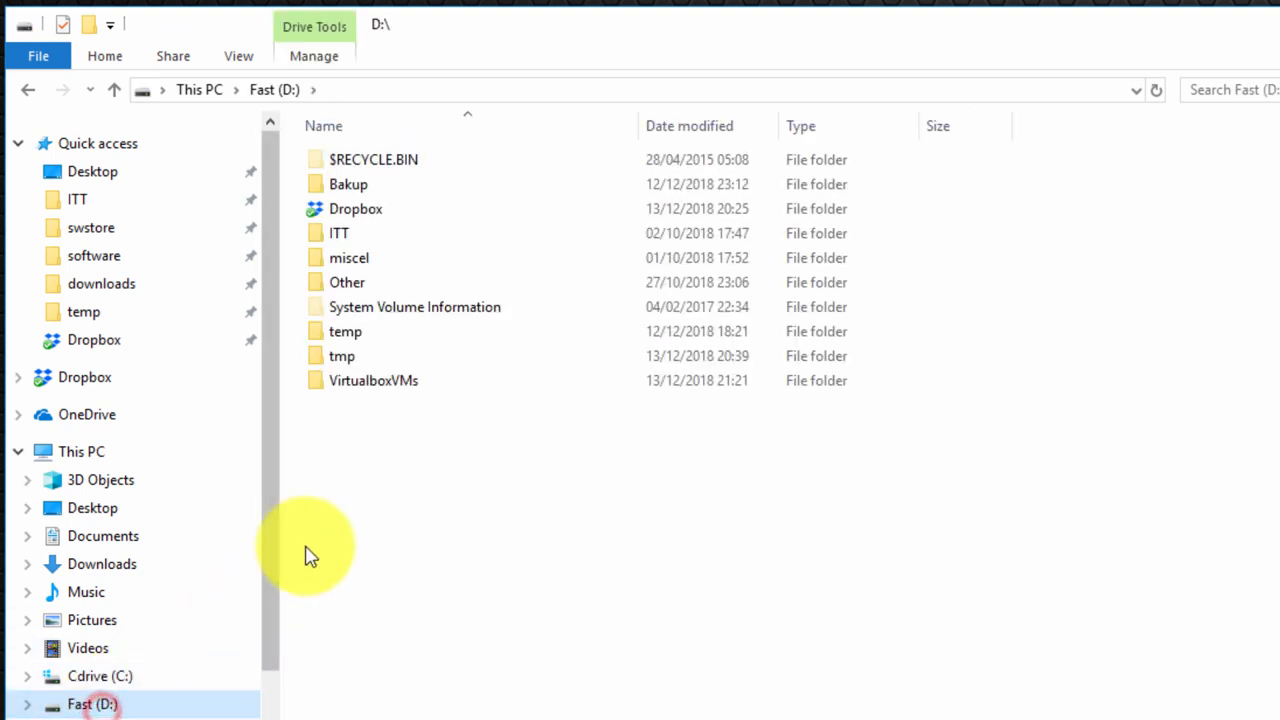
{"action": "mouse_move", "coordinate": [390, 390]}
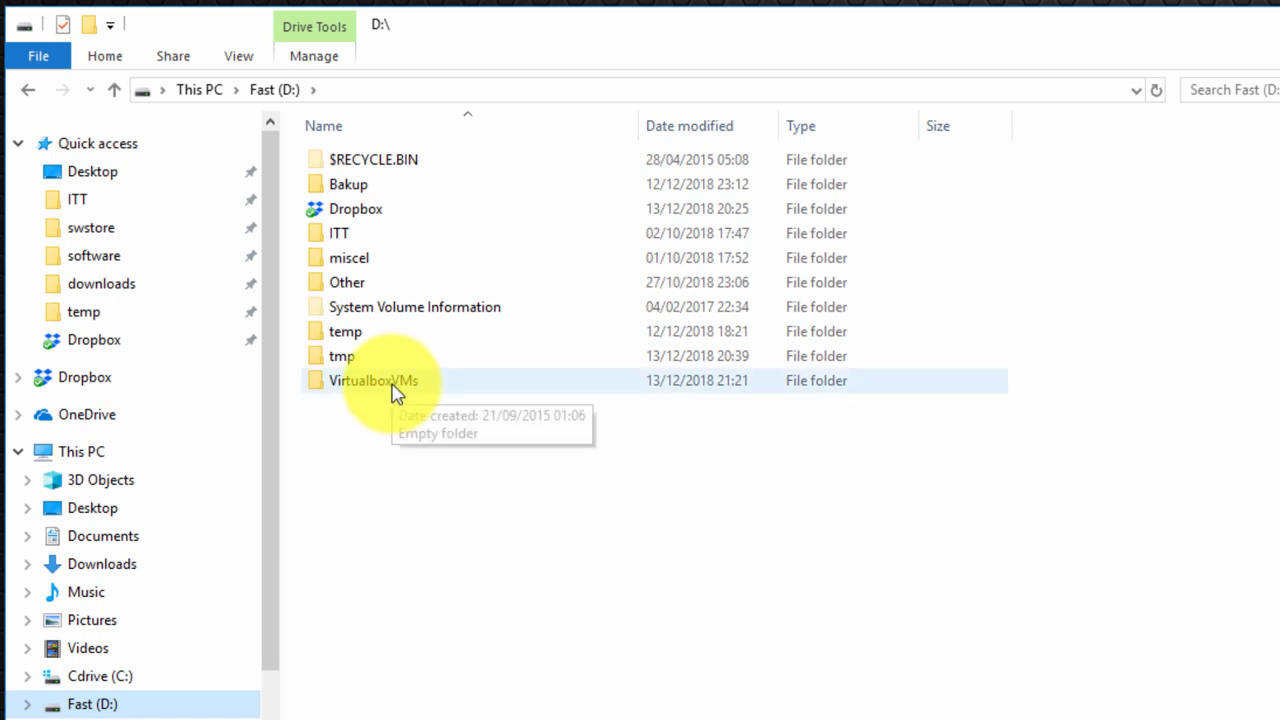
{"action": "double_click", "coordinate": [372, 380]}
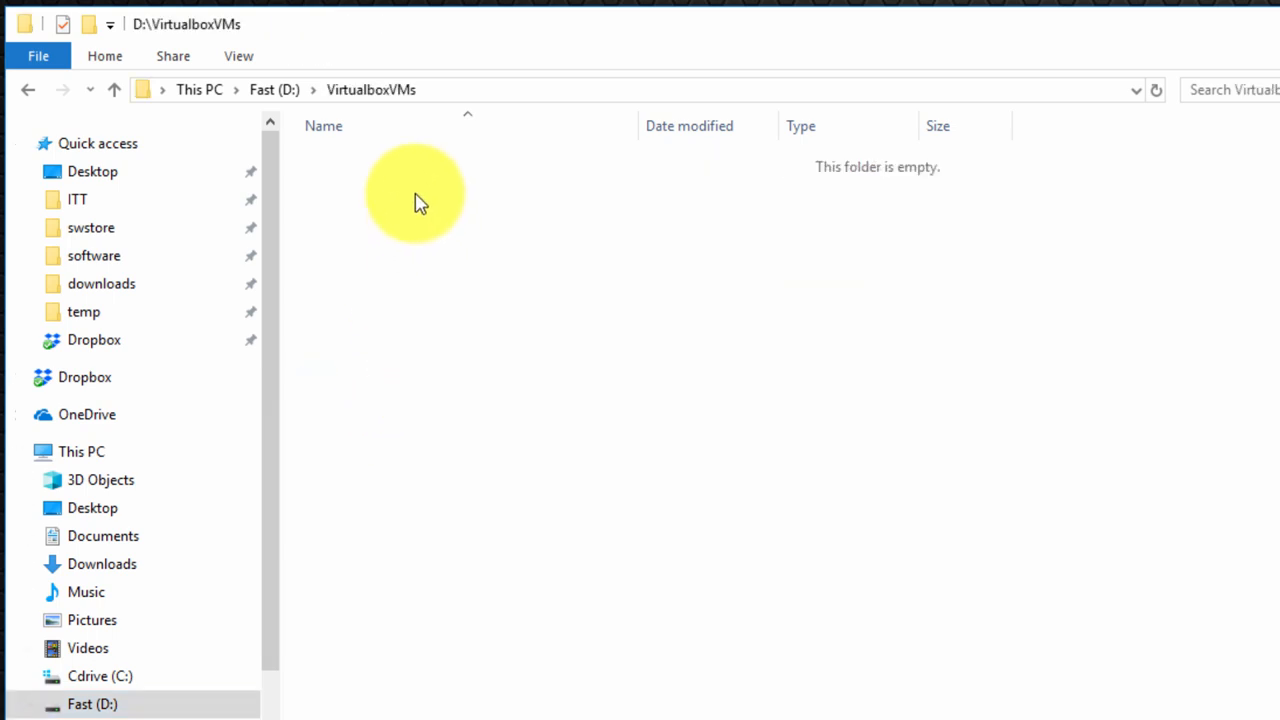
{"action": "right_click", "coordinate": [416, 196]}
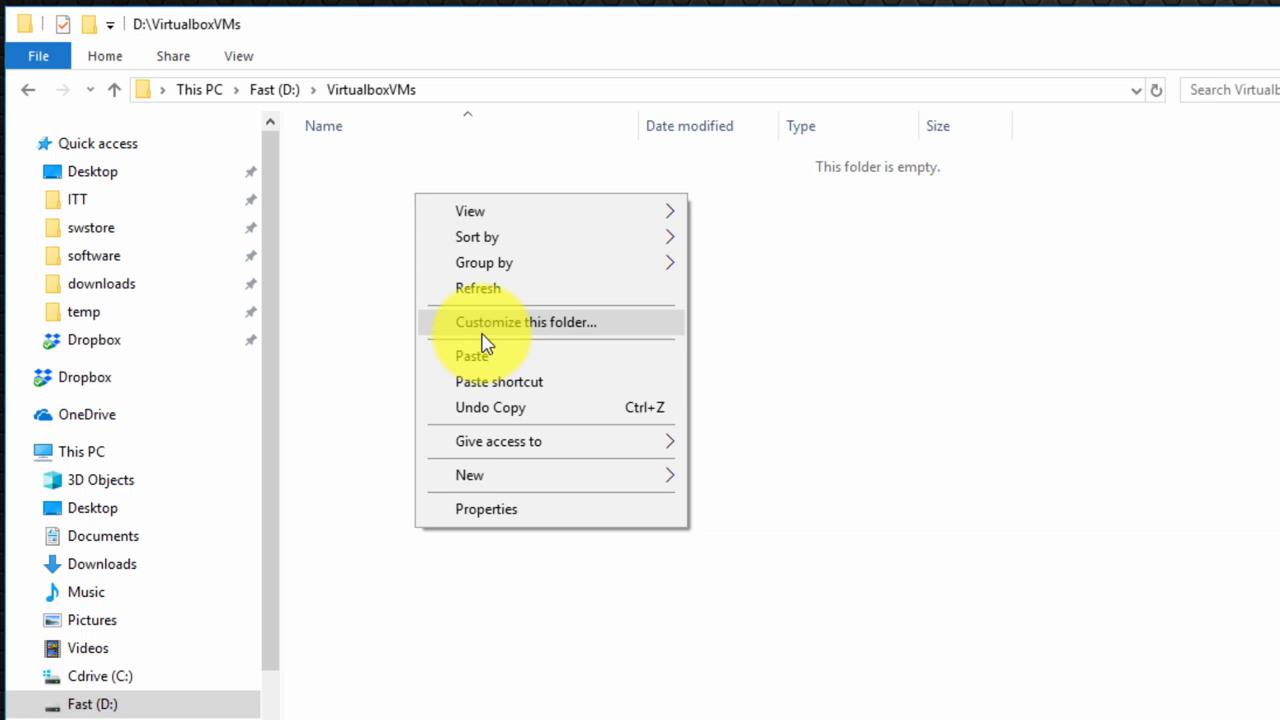
{"action": "left_click", "coordinate": [472, 356]}
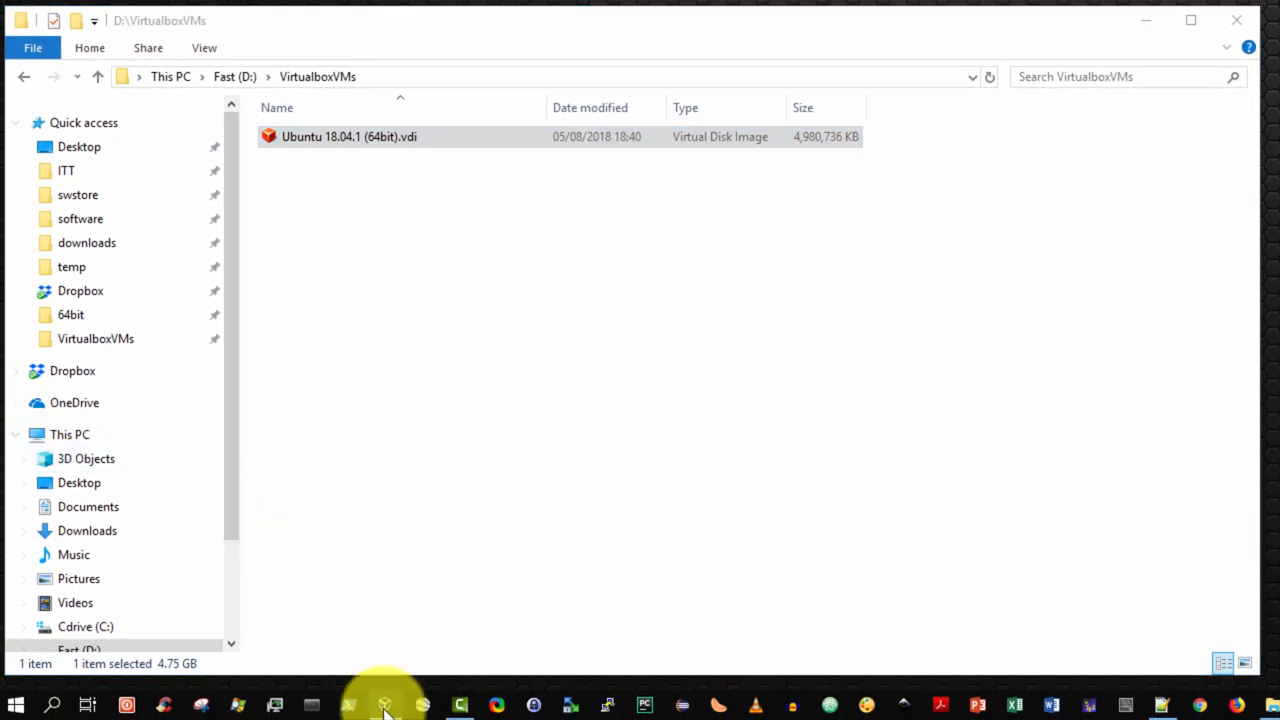
Begin a new VM named Ubuntu 18.04, type Linux, version Ubuntu (64-bit).
{"action": "left_click", "coordinate": [384, 704]}
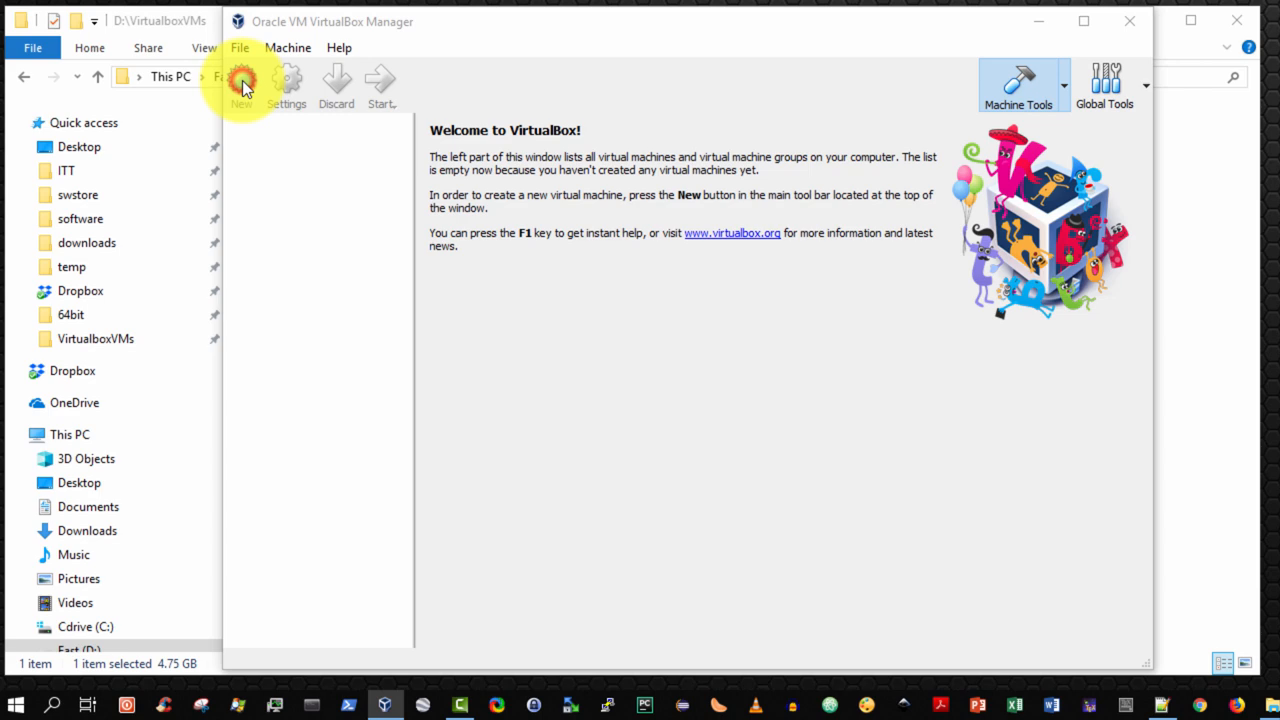
{"action": "left_click", "coordinate": [242, 82]}
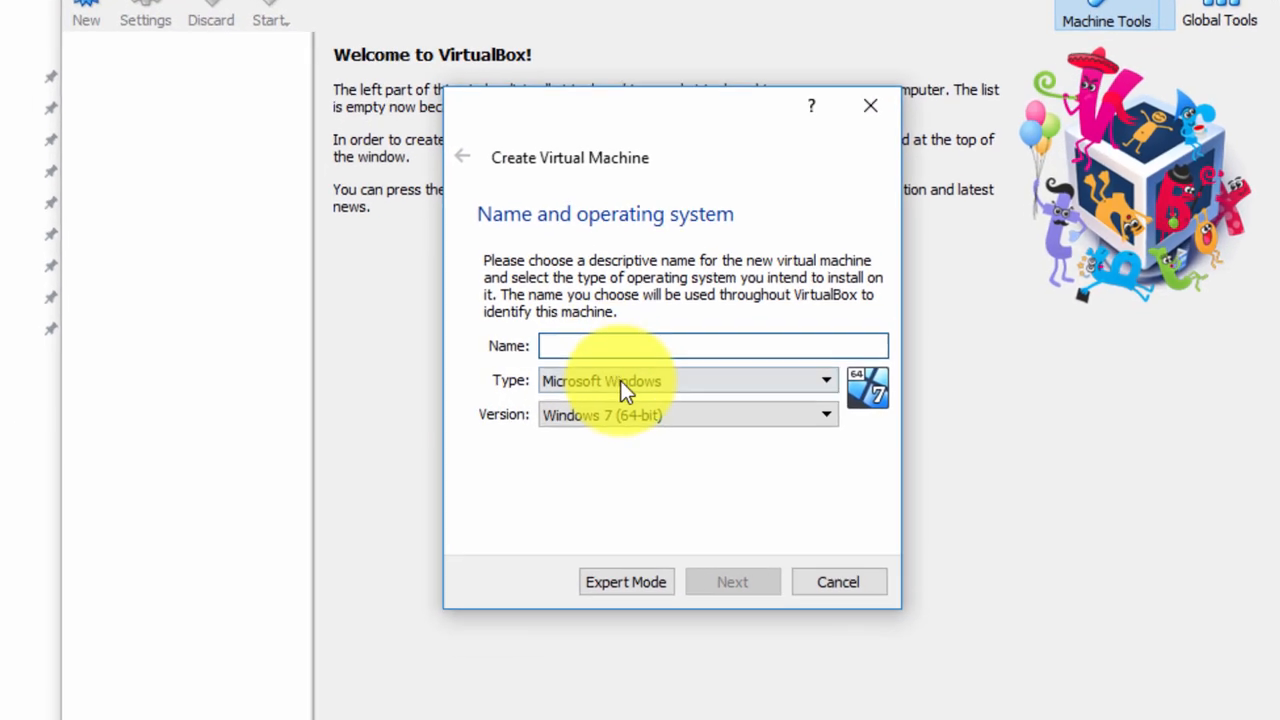
{"action": "type", "text": "Ubuntu 18.04"}
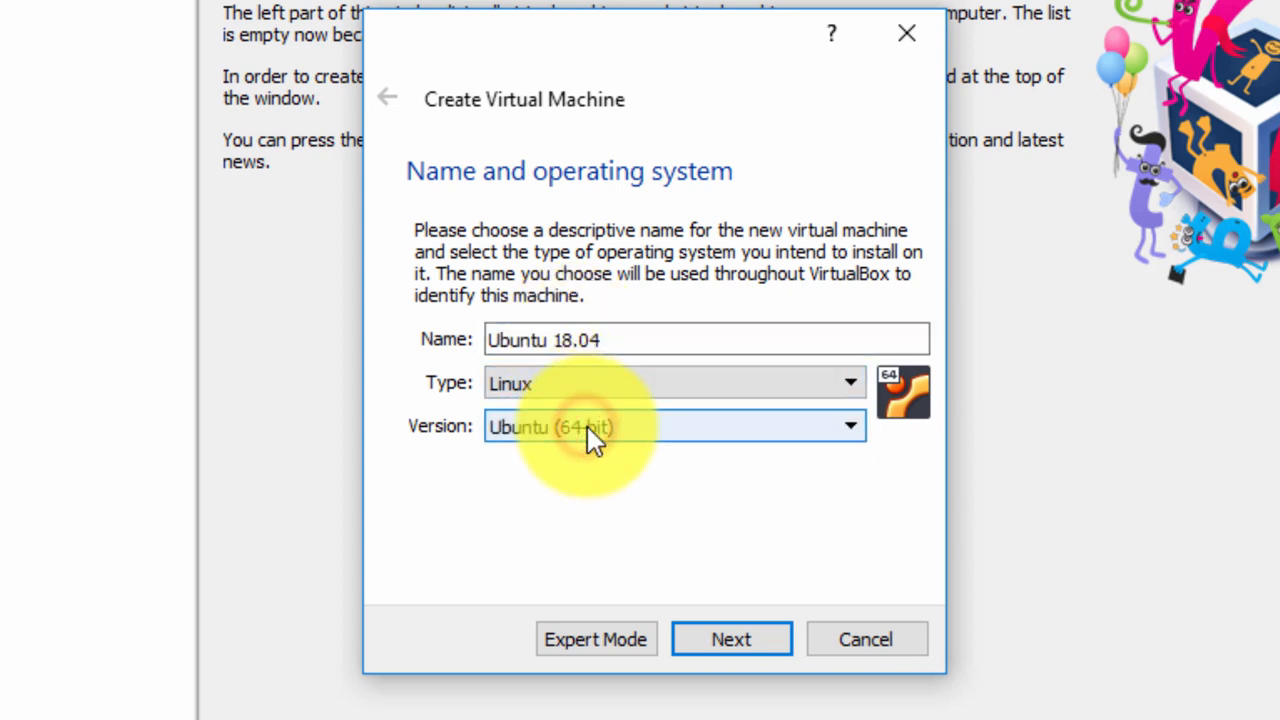
{"action": "left_click", "coordinate": [620, 428]}
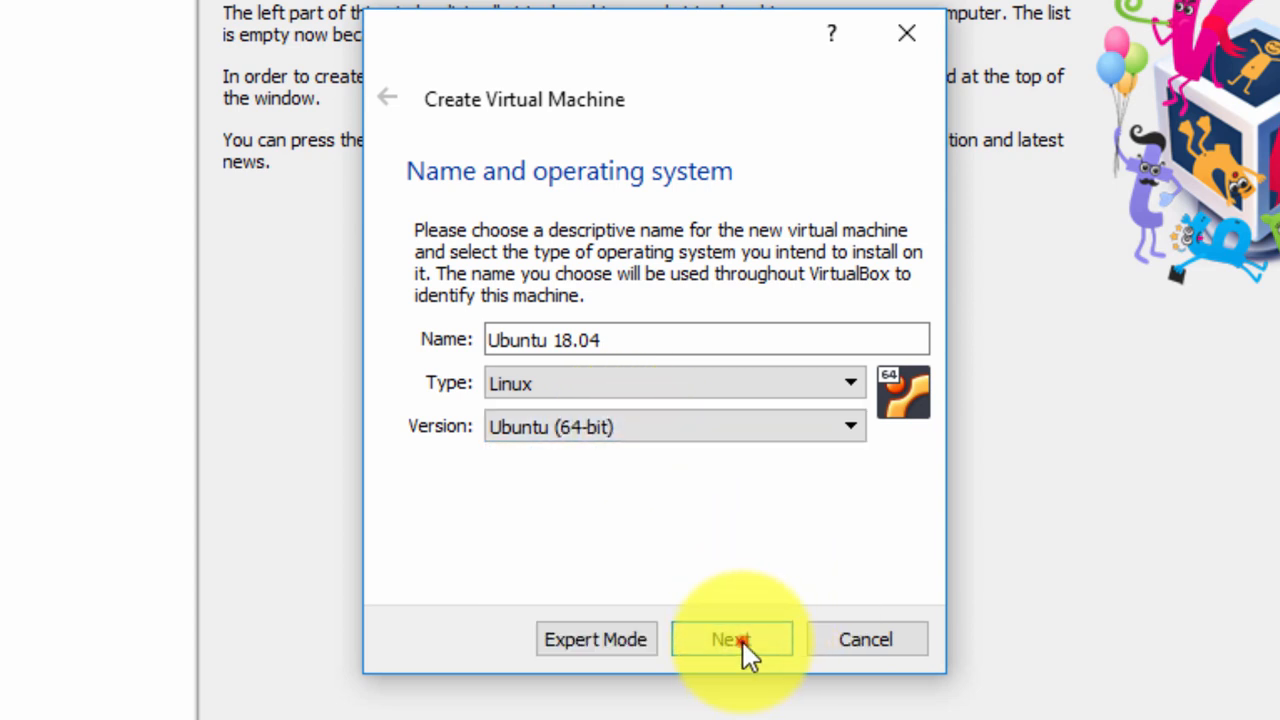
Allocate 8192 MB of memory and proceed to the hard disk page.
{"action": "left_click", "coordinate": [732, 640]}
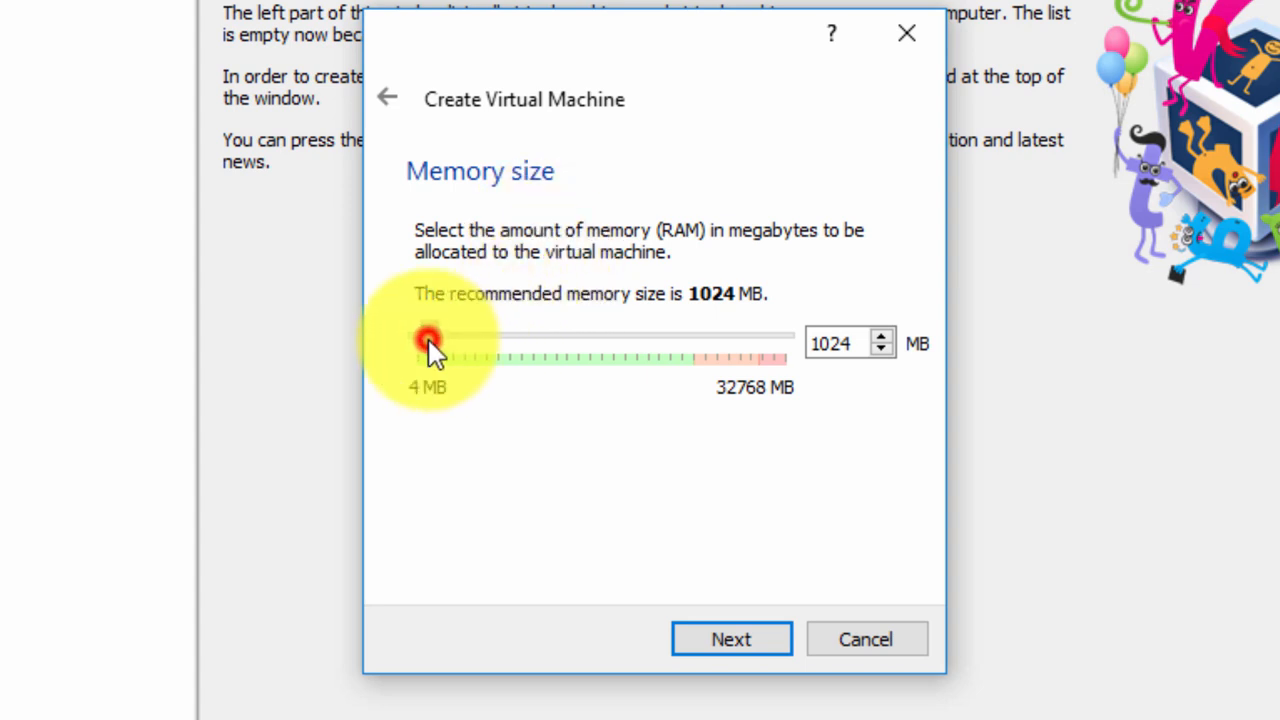
{"action": "left_click_drag", "start_coordinate": [428, 340], "coordinate": [468, 340]}
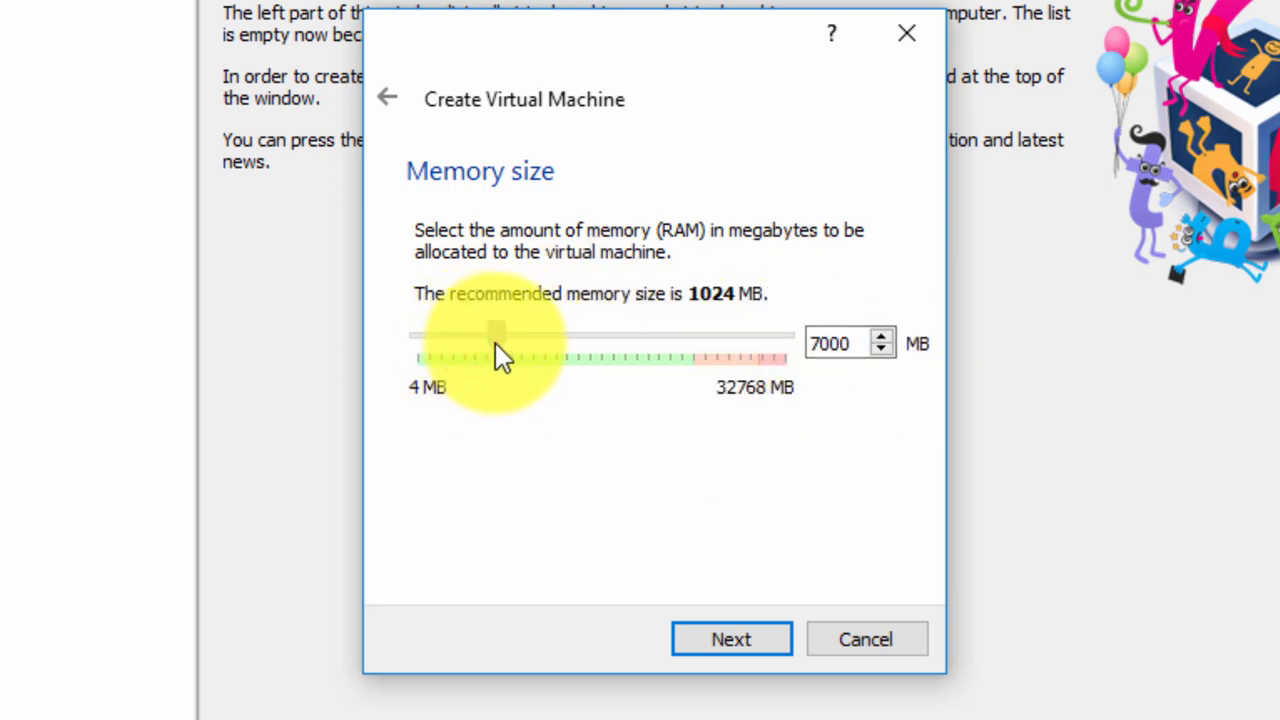
{"action": "left_click_drag", "start_coordinate": [496, 336], "coordinate": [510, 336]}
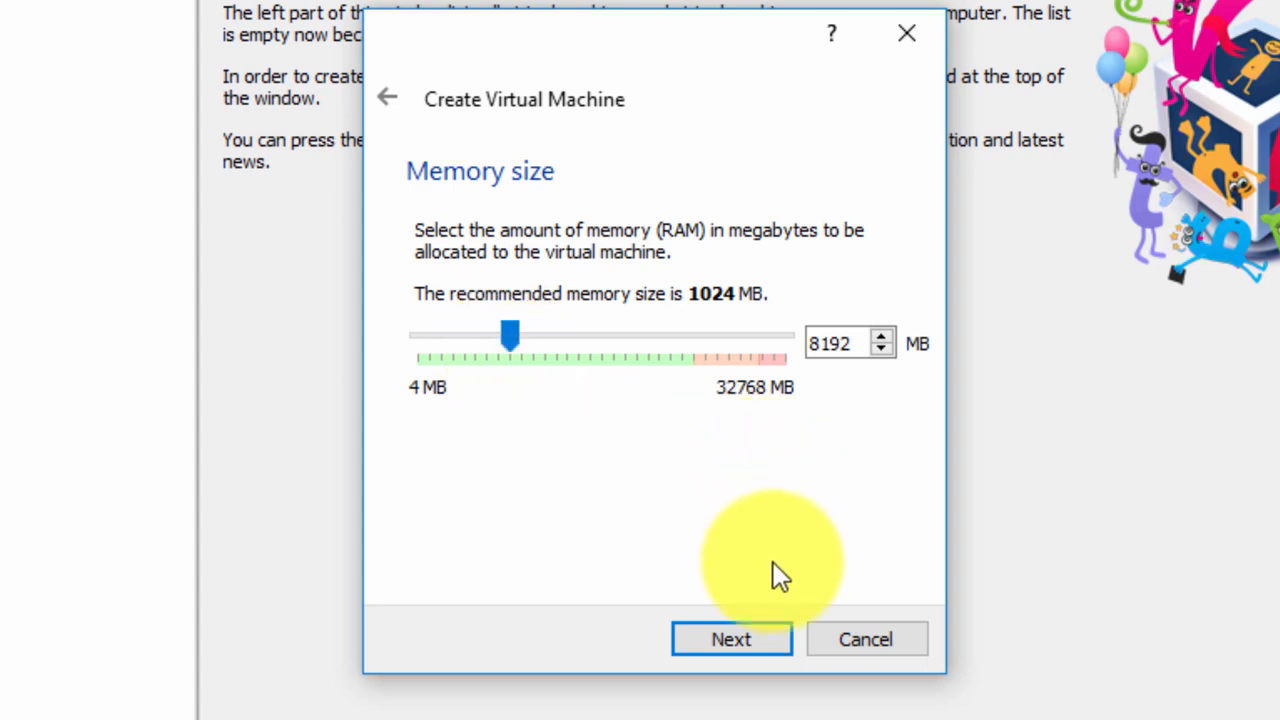
{"action": "left_click", "coordinate": [732, 640]}
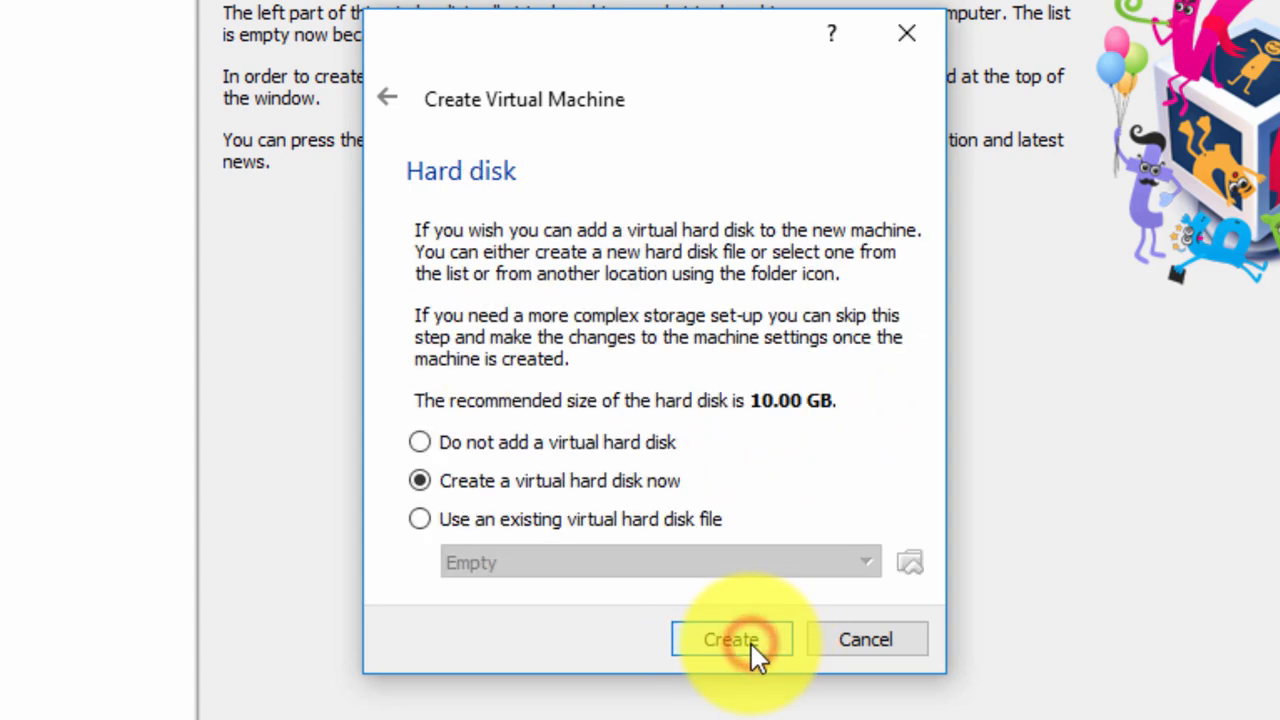
{"action": "mouse_move", "coordinate": [744, 460]}
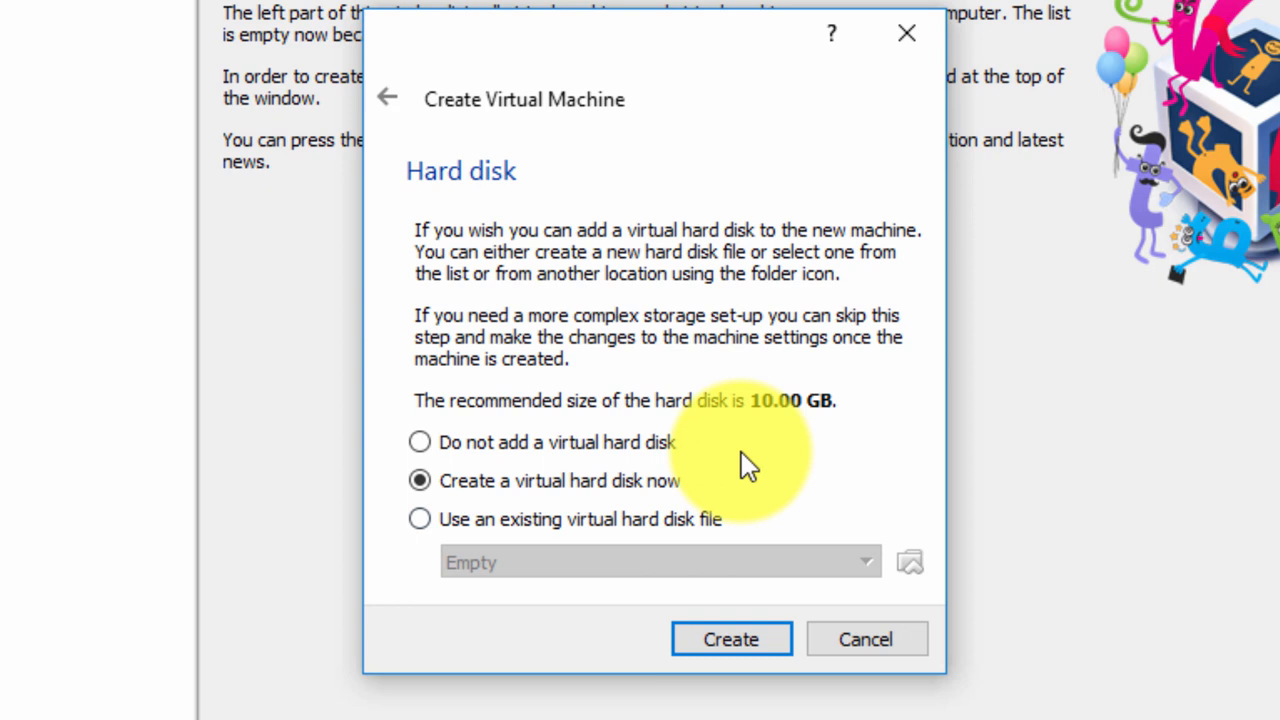
{"action": "mouse_move", "coordinate": [460, 444]}
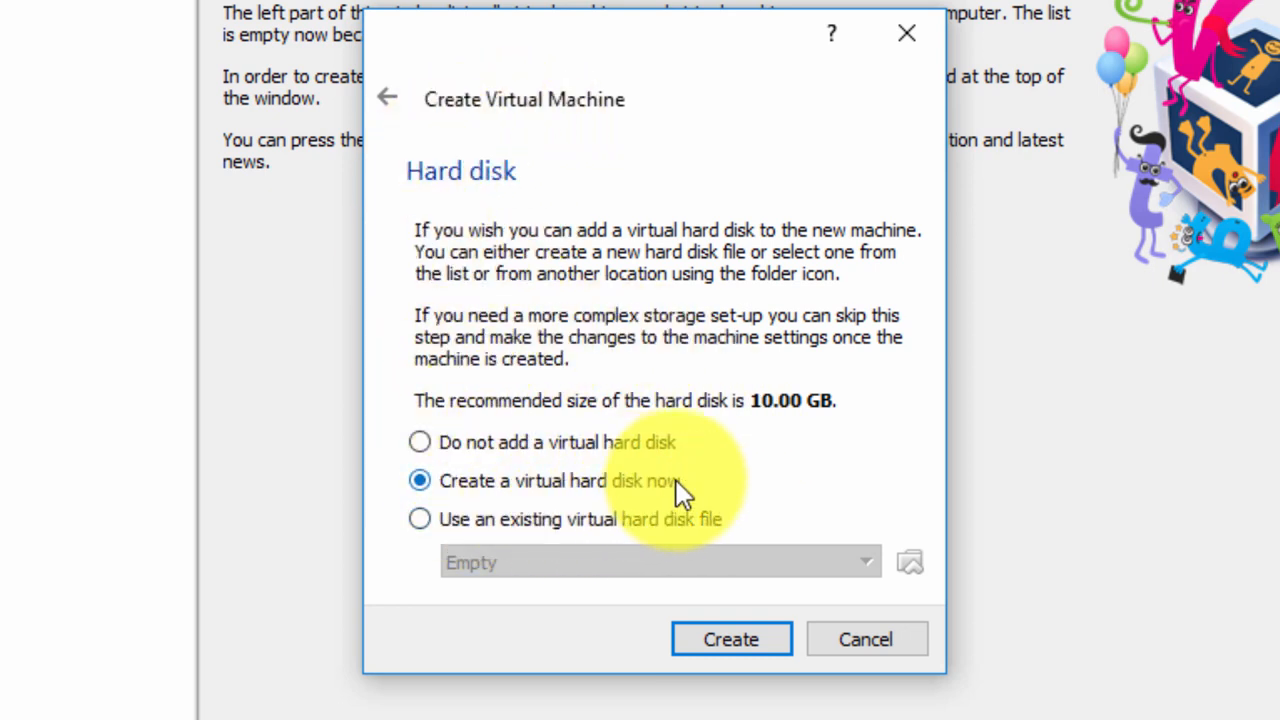
{"action": "mouse_move", "coordinate": [420, 524]}
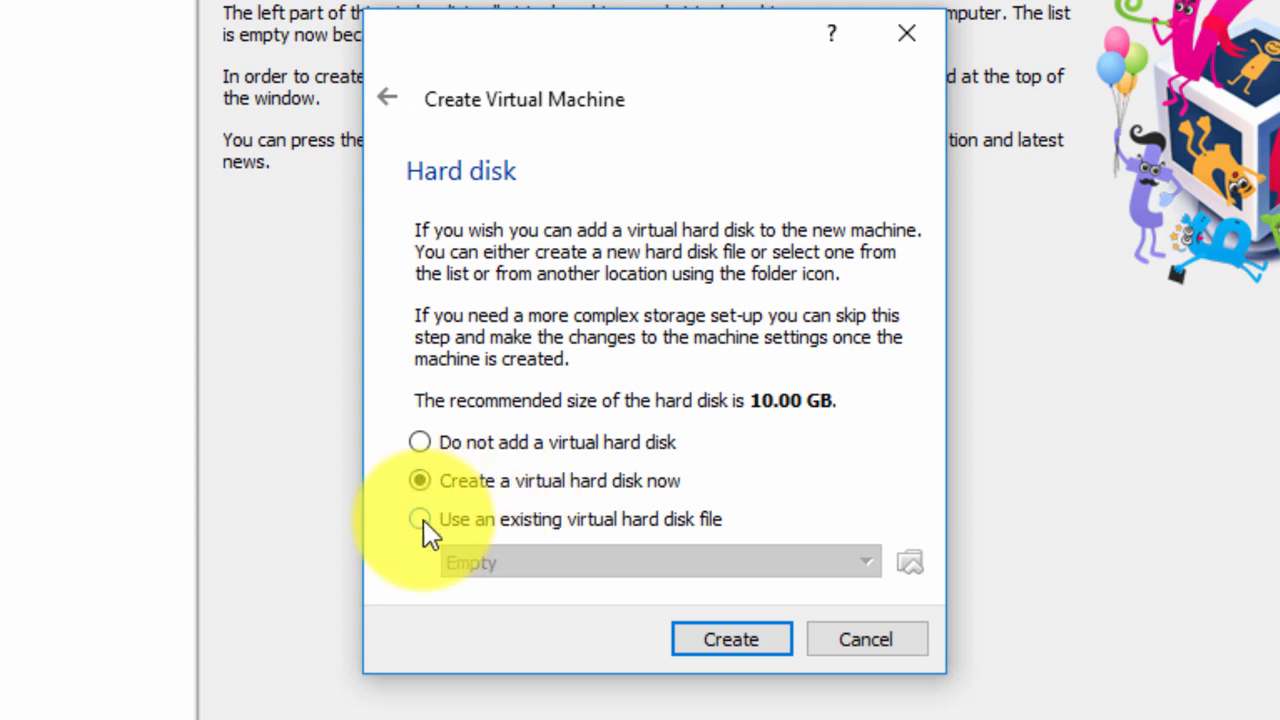
Attach the existing Ubuntu 18.04.1 (64bit).vdi as the disk and create the machine.
{"action": "left_click", "coordinate": [420, 520]}
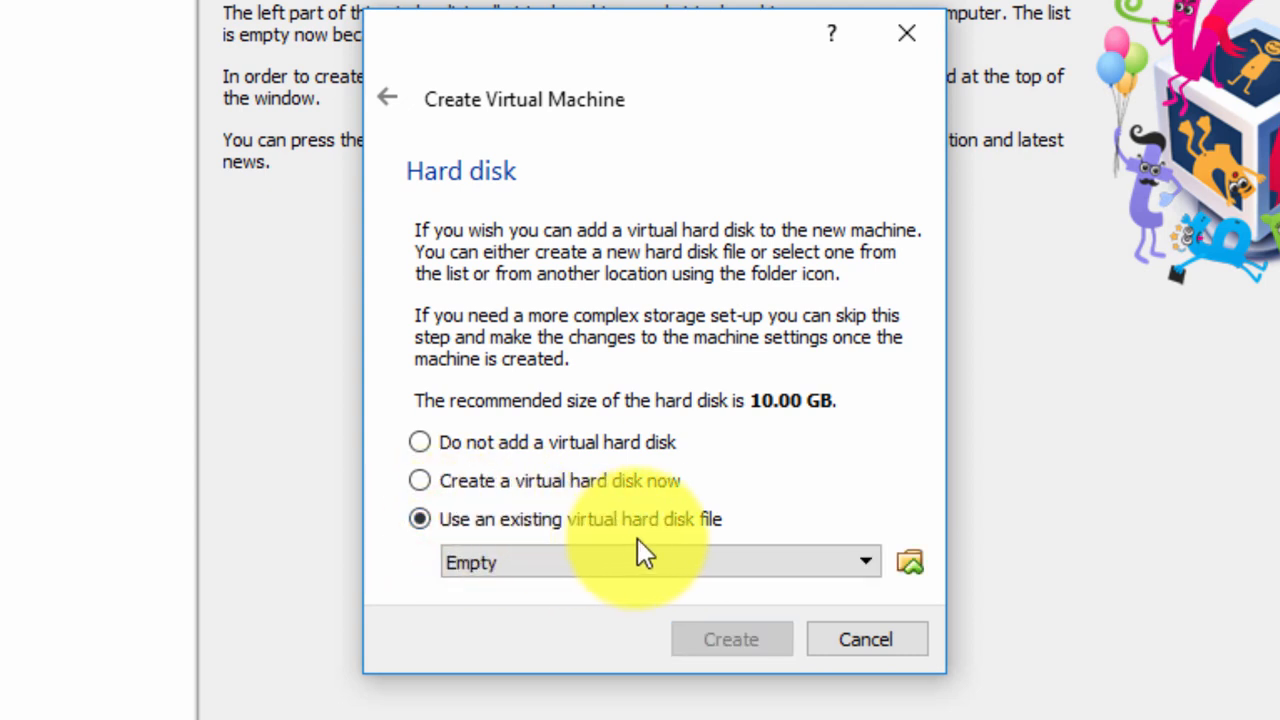
{"action": "mouse_move", "coordinate": [710, 536]}
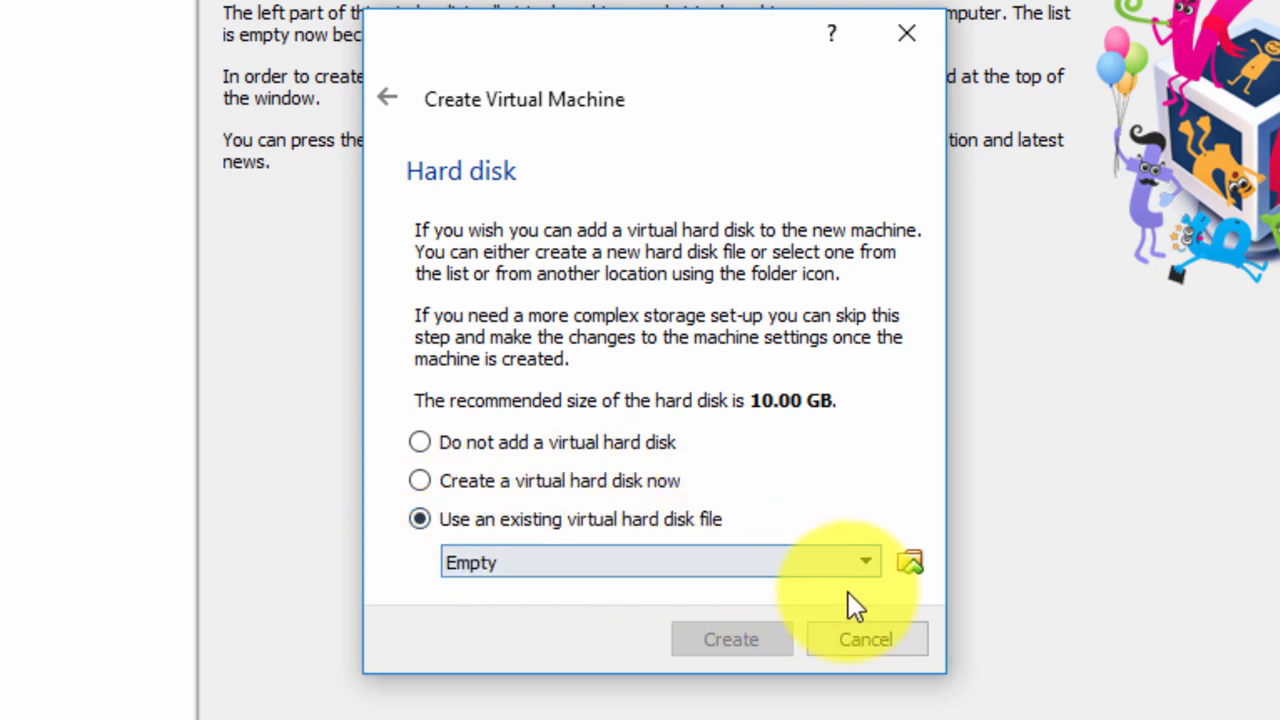
{"action": "left_click", "coordinate": [864, 560]}
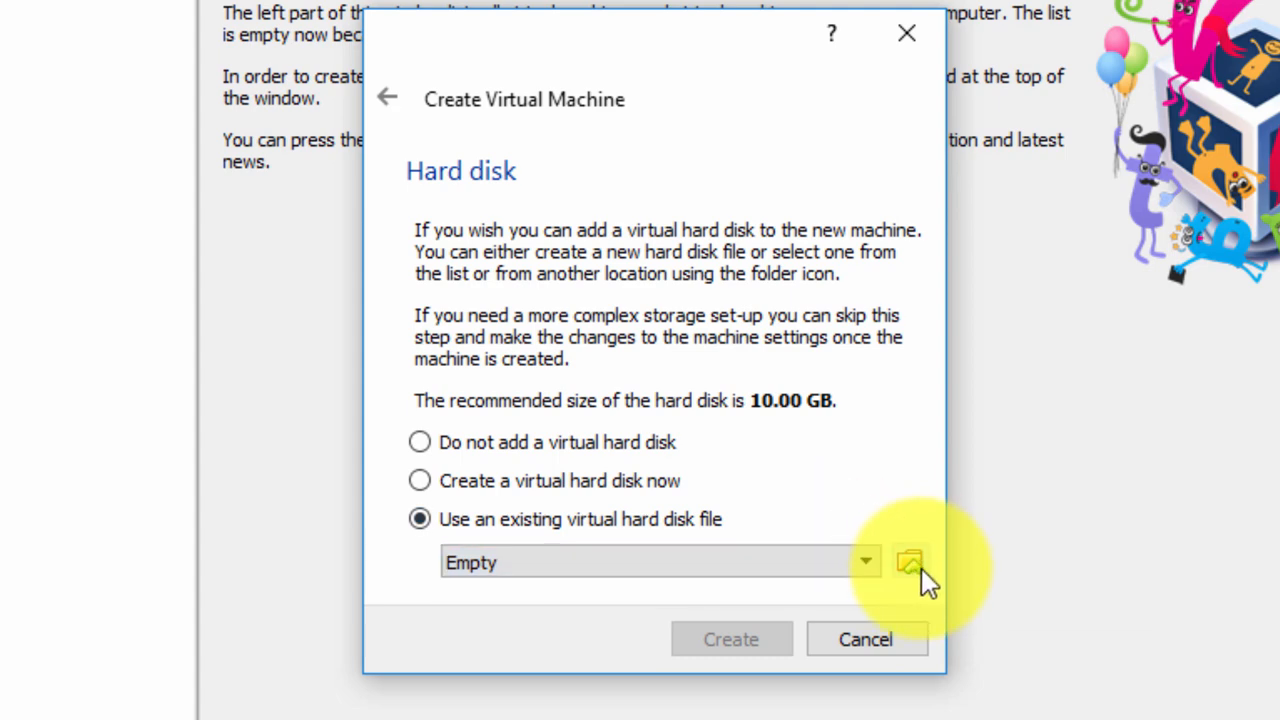
{"action": "mouse_move", "coordinate": [908, 562]}
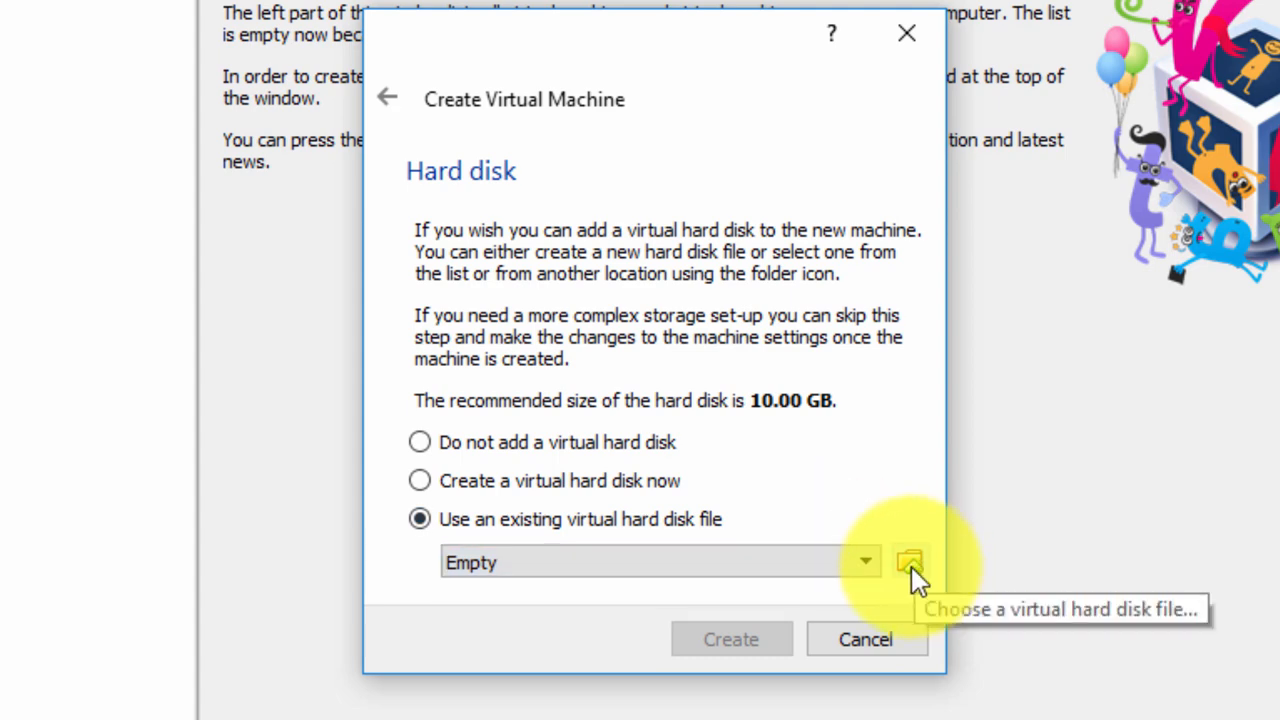
{"action": "left_click", "coordinate": [908, 562]}
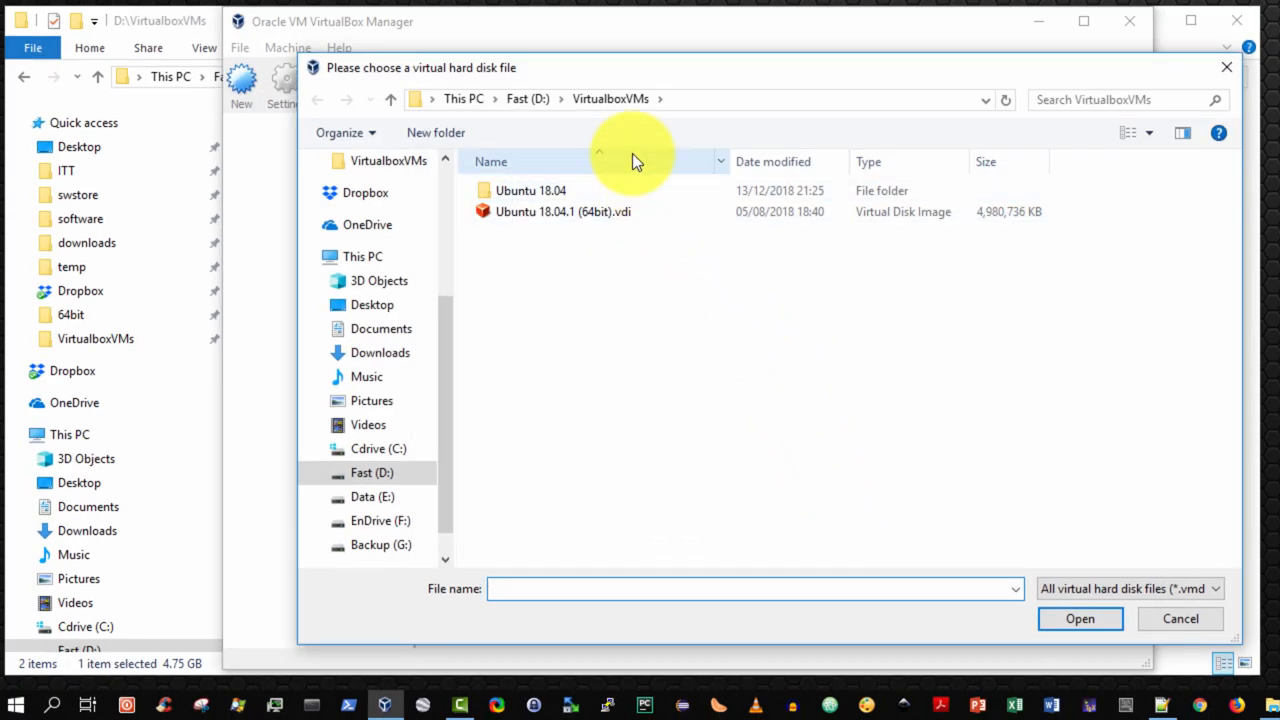
{"action": "mouse_move", "coordinate": [680, 108]}
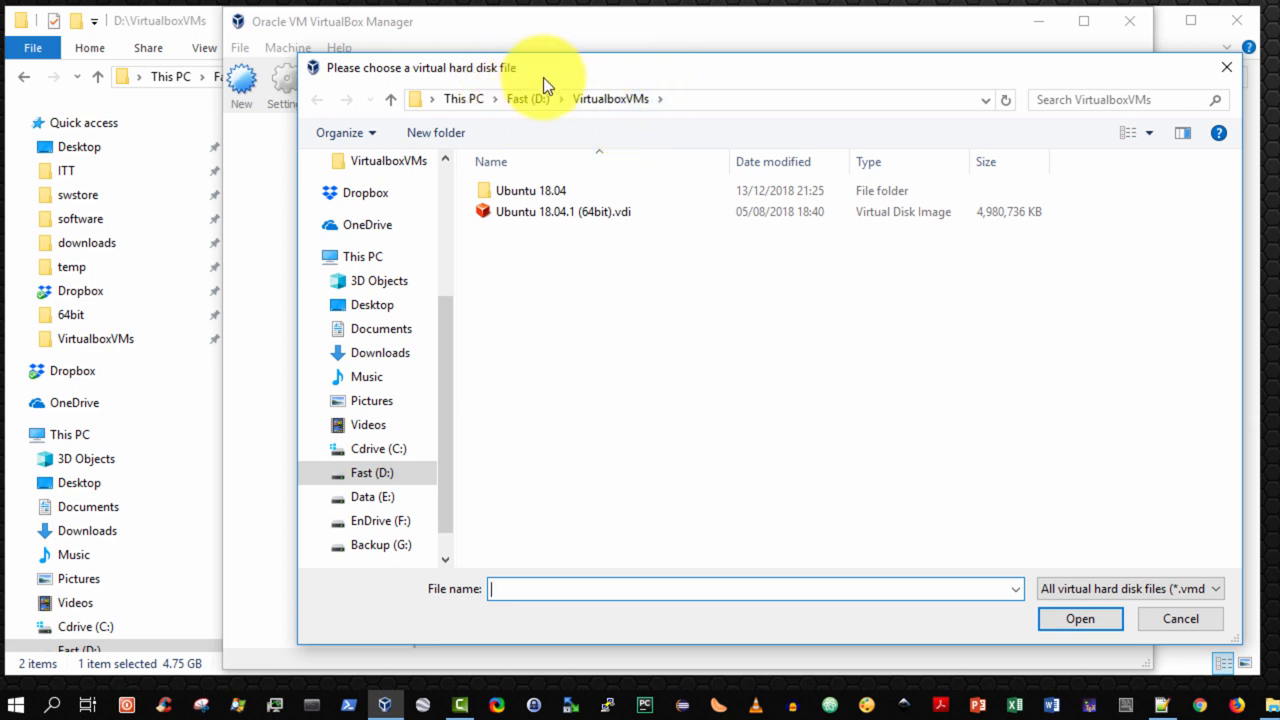
{"action": "mouse_move", "coordinate": [644, 132]}
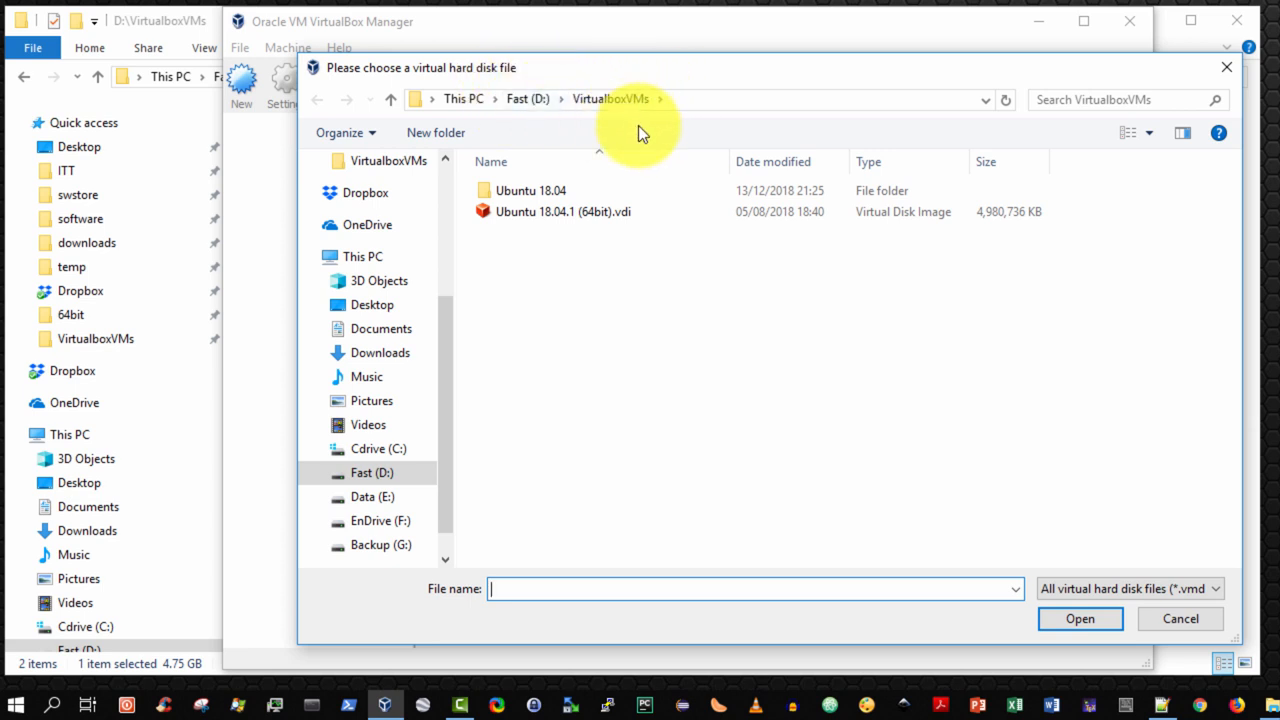
{"action": "left_click", "coordinate": [562, 212]}
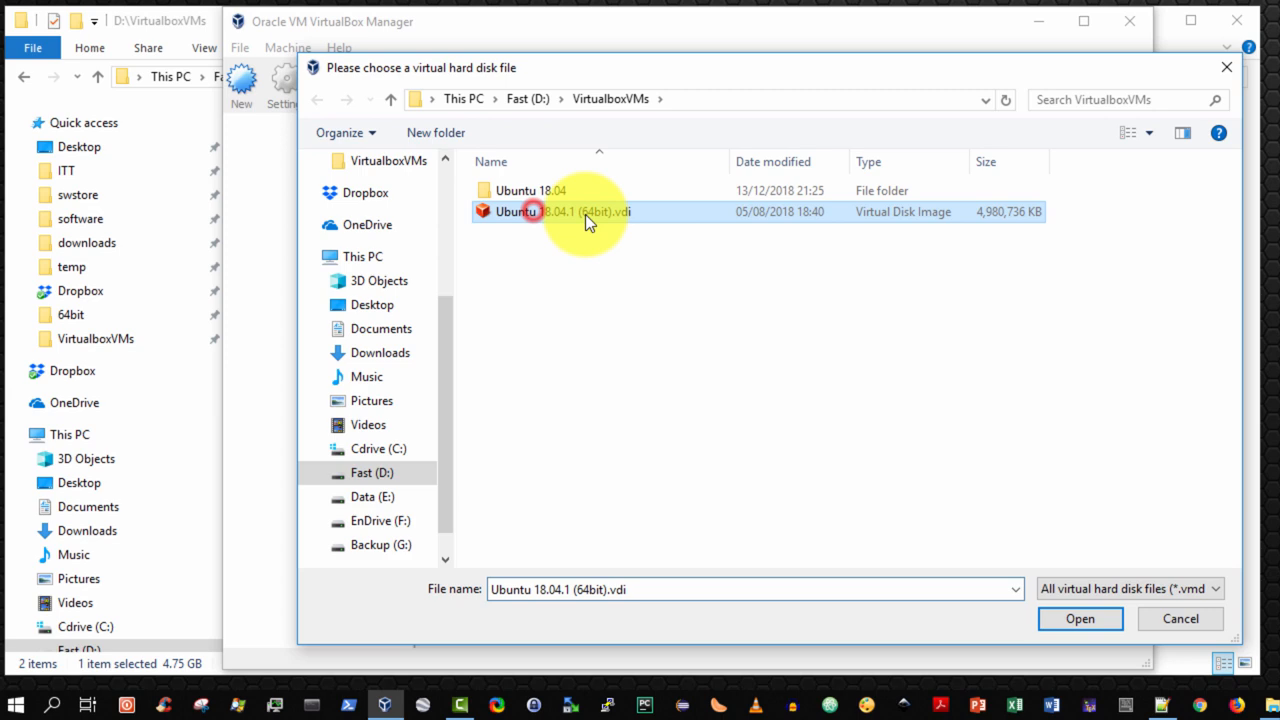
{"action": "mouse_move", "coordinate": [700, 260]}
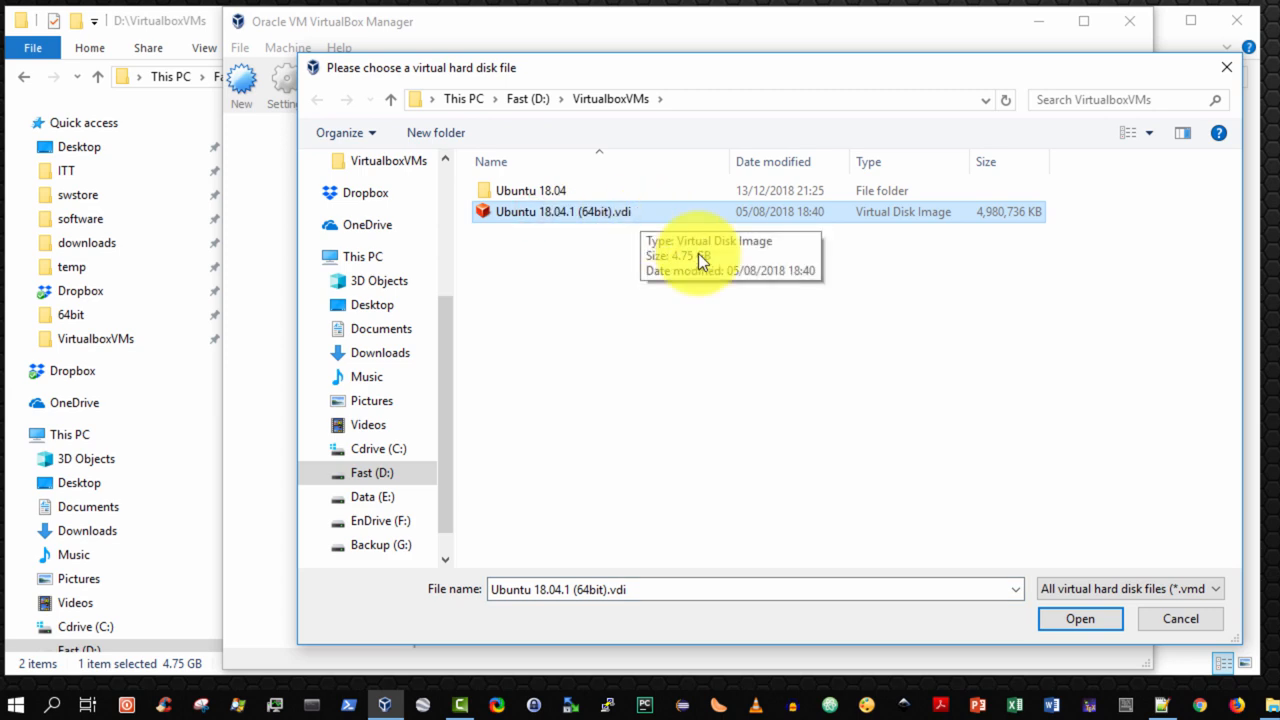
{"action": "left_click", "coordinate": [1080, 618]}
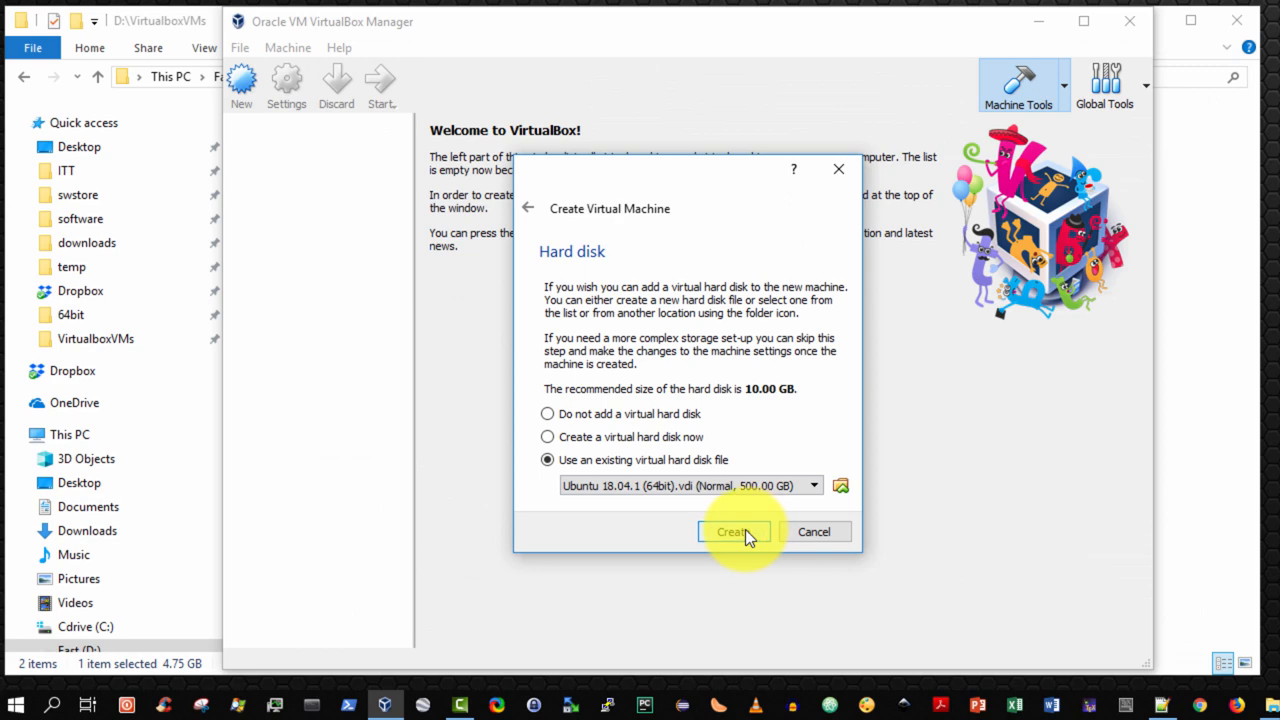
{"action": "left_click", "coordinate": [732, 532]}
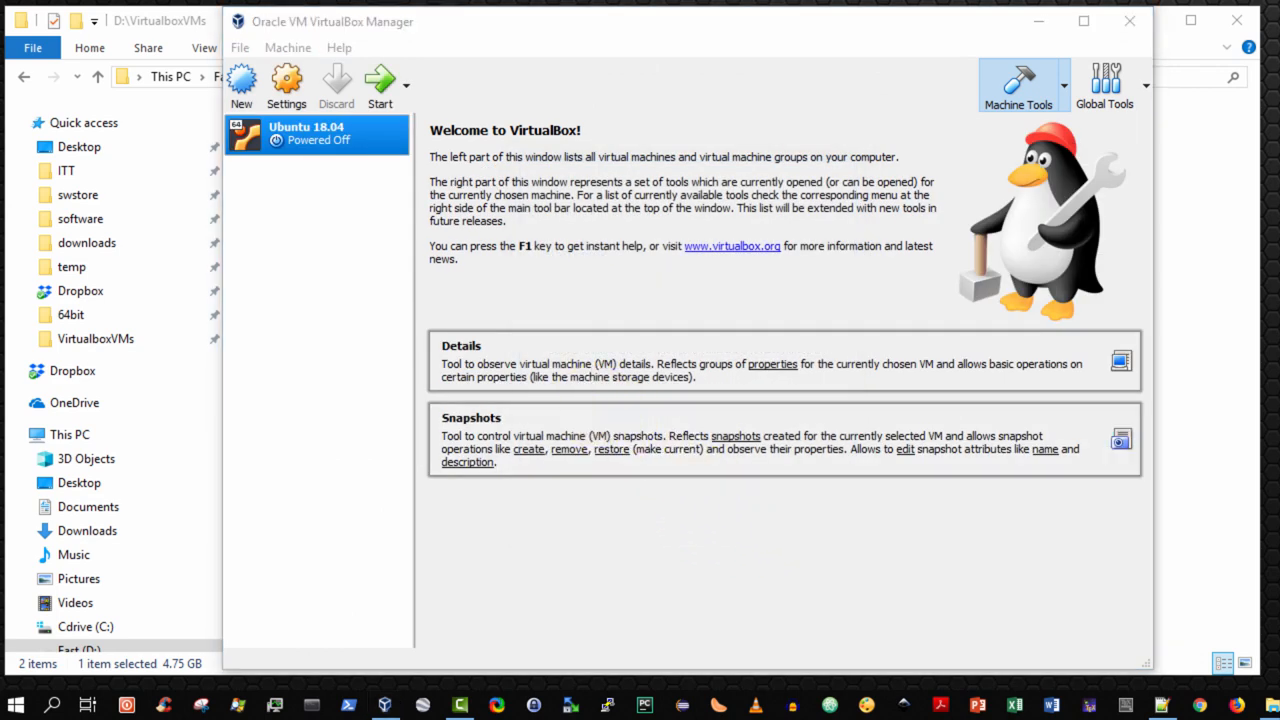
{"action": "mouse_move", "coordinate": [50, 350]}
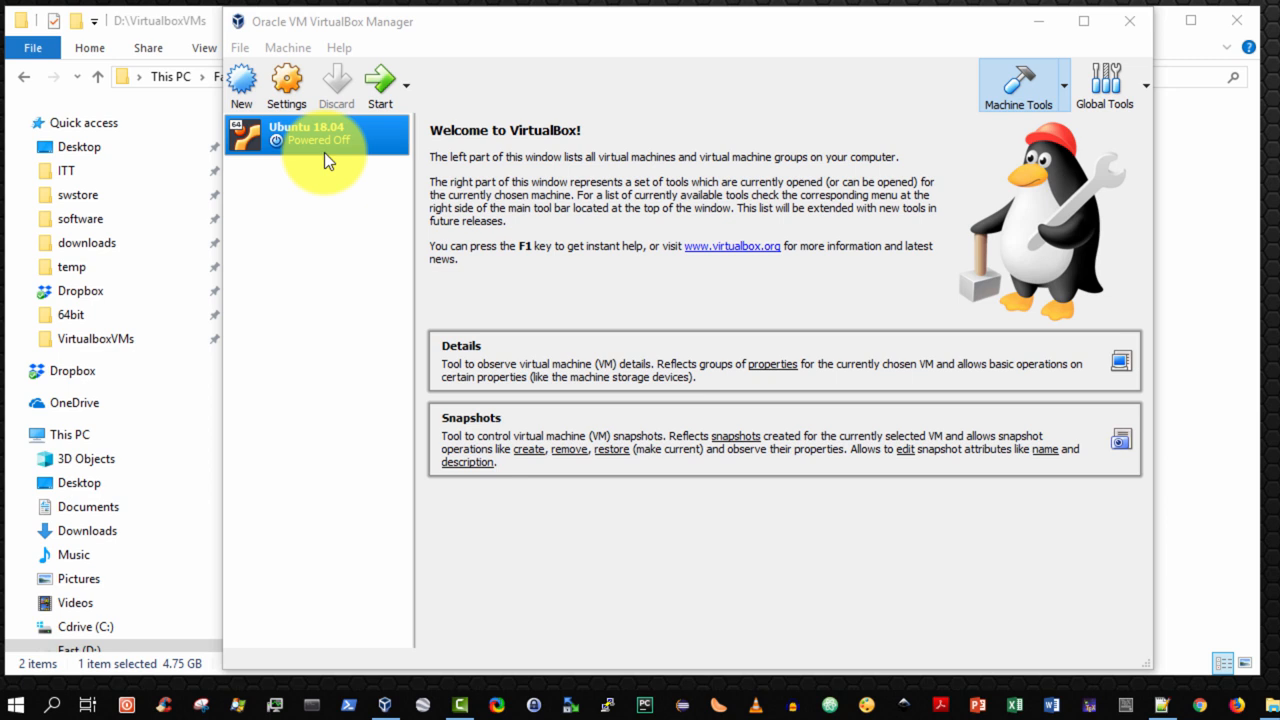
{"action": "mouse_move", "coordinate": [288, 84]}
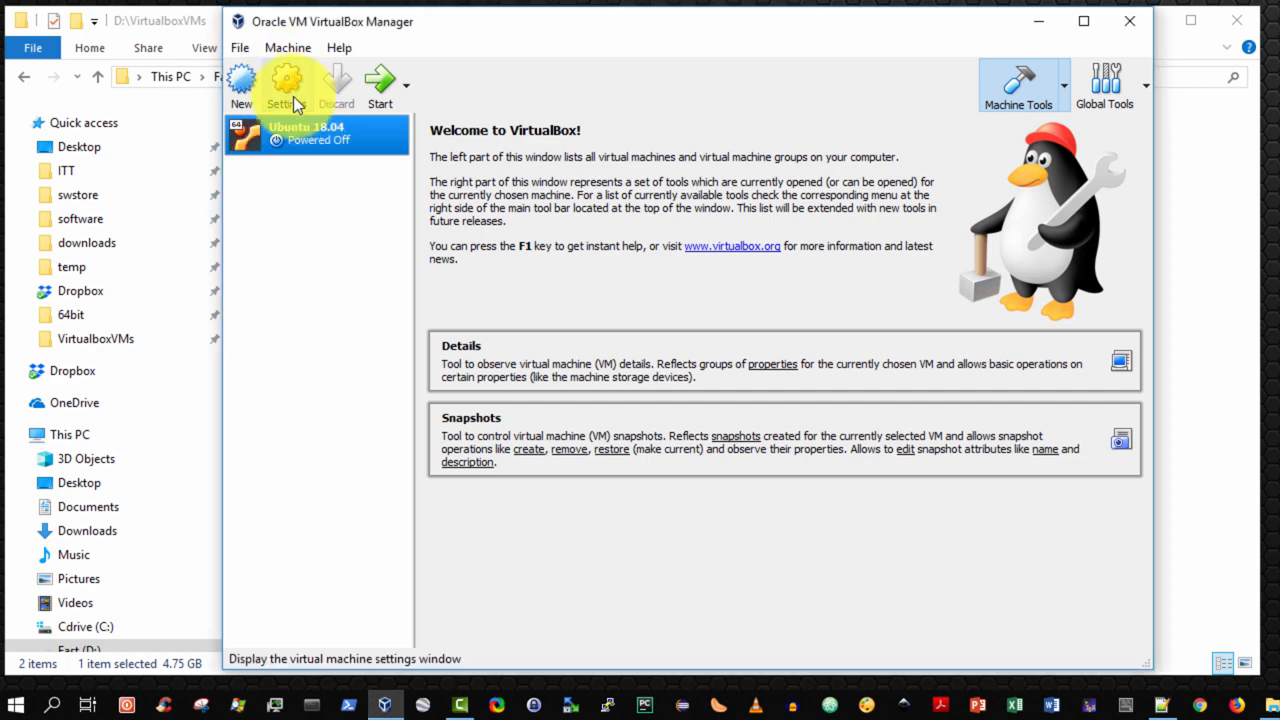
Set the machine to 2 processors in the System settings.
{"action": "left_click", "coordinate": [288, 84]}
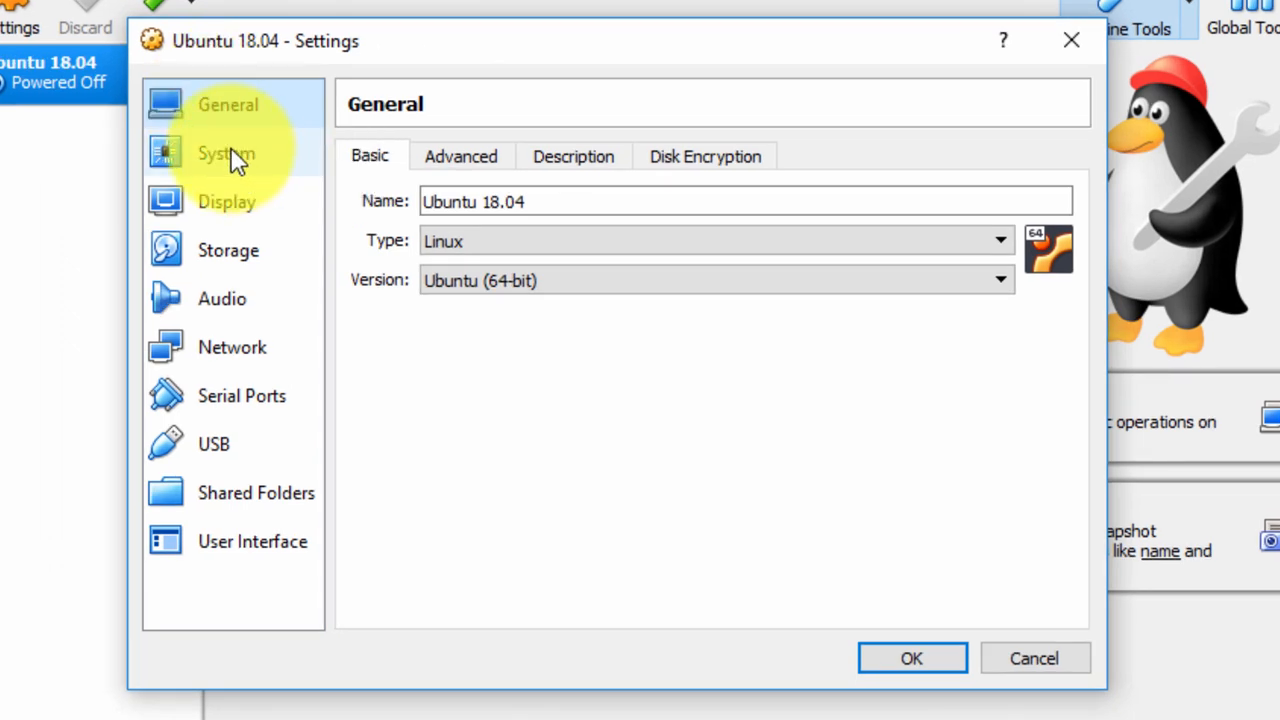
{"action": "left_click", "coordinate": [226, 152]}
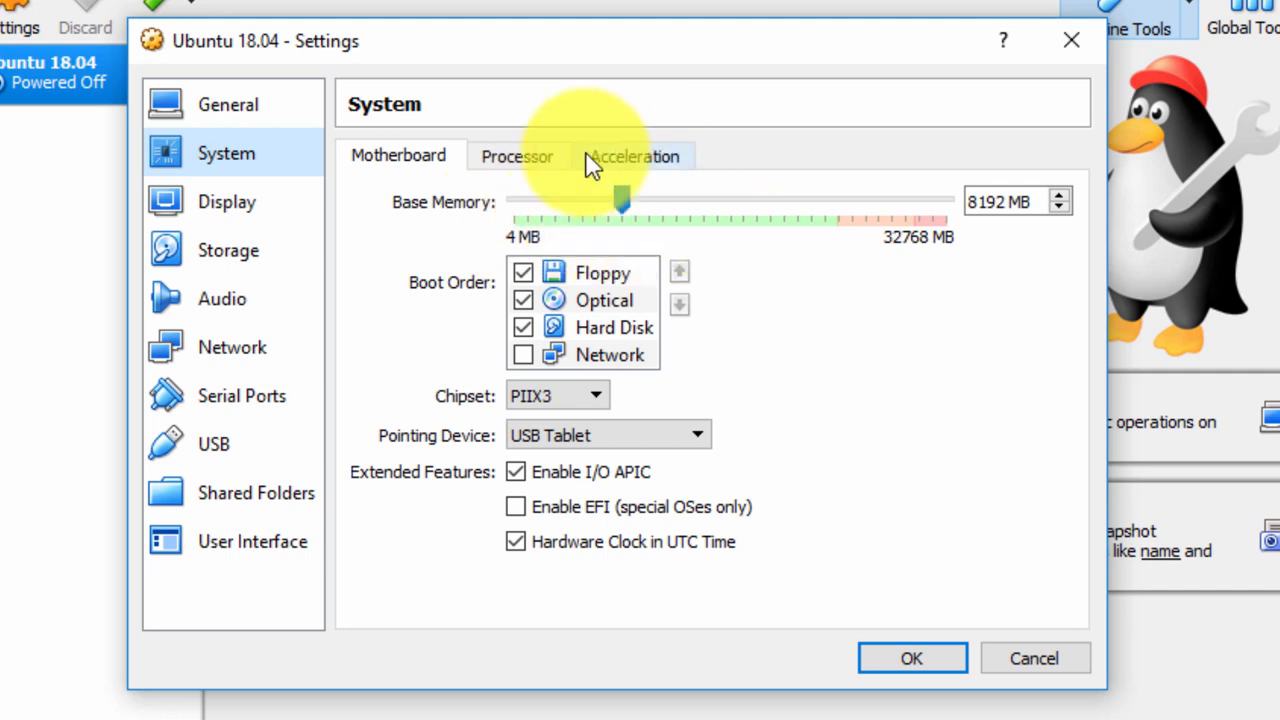
{"action": "mouse_move", "coordinate": [670, 210]}
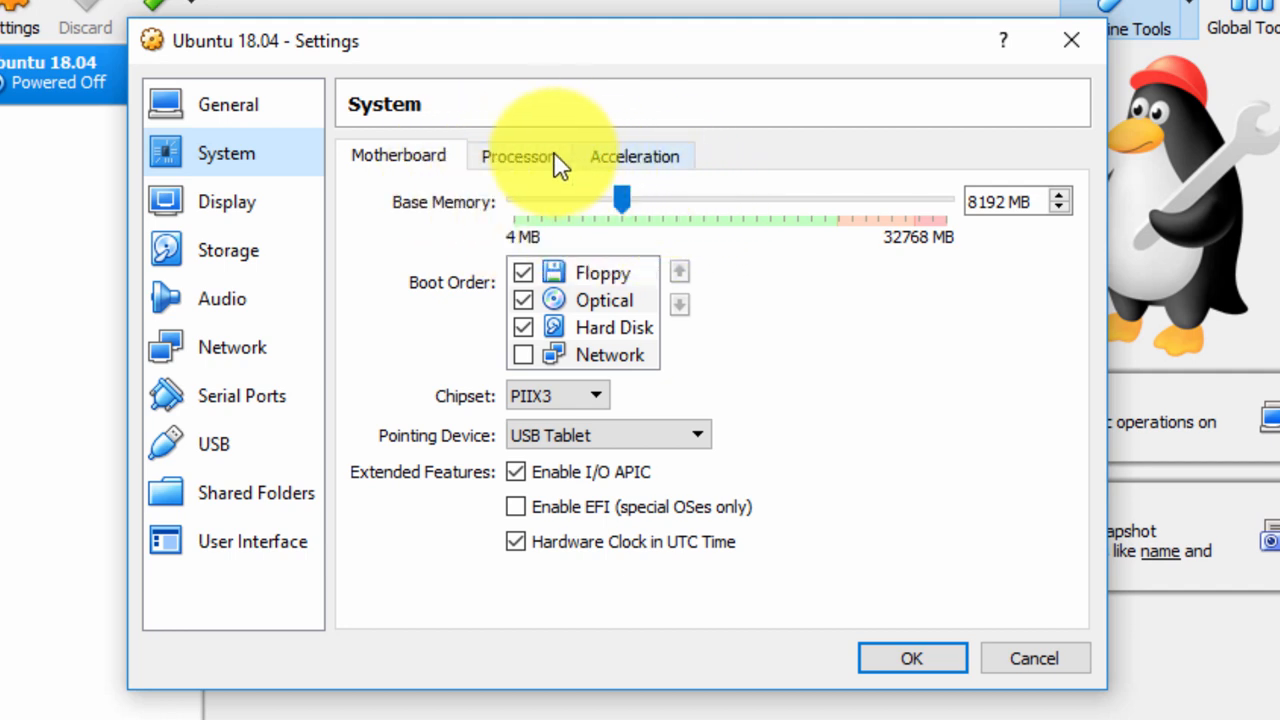
{"action": "left_click", "coordinate": [518, 156]}
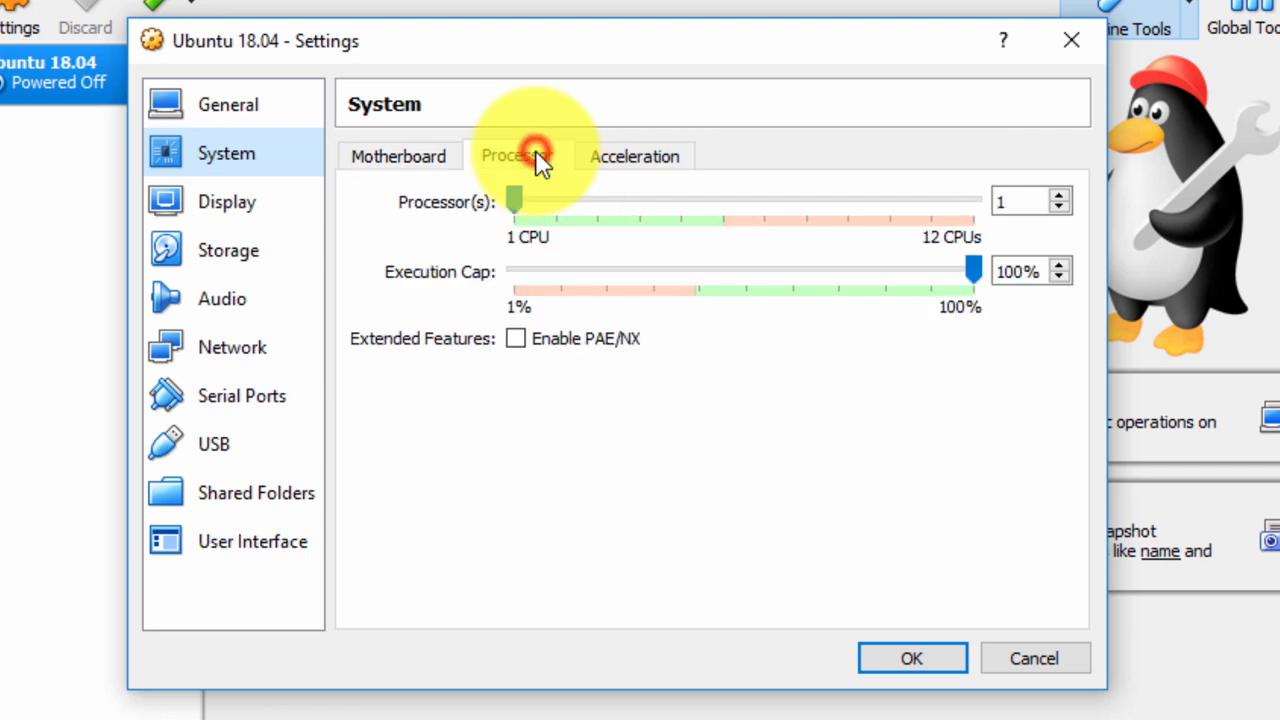
{"action": "left_click", "coordinate": [516, 156]}
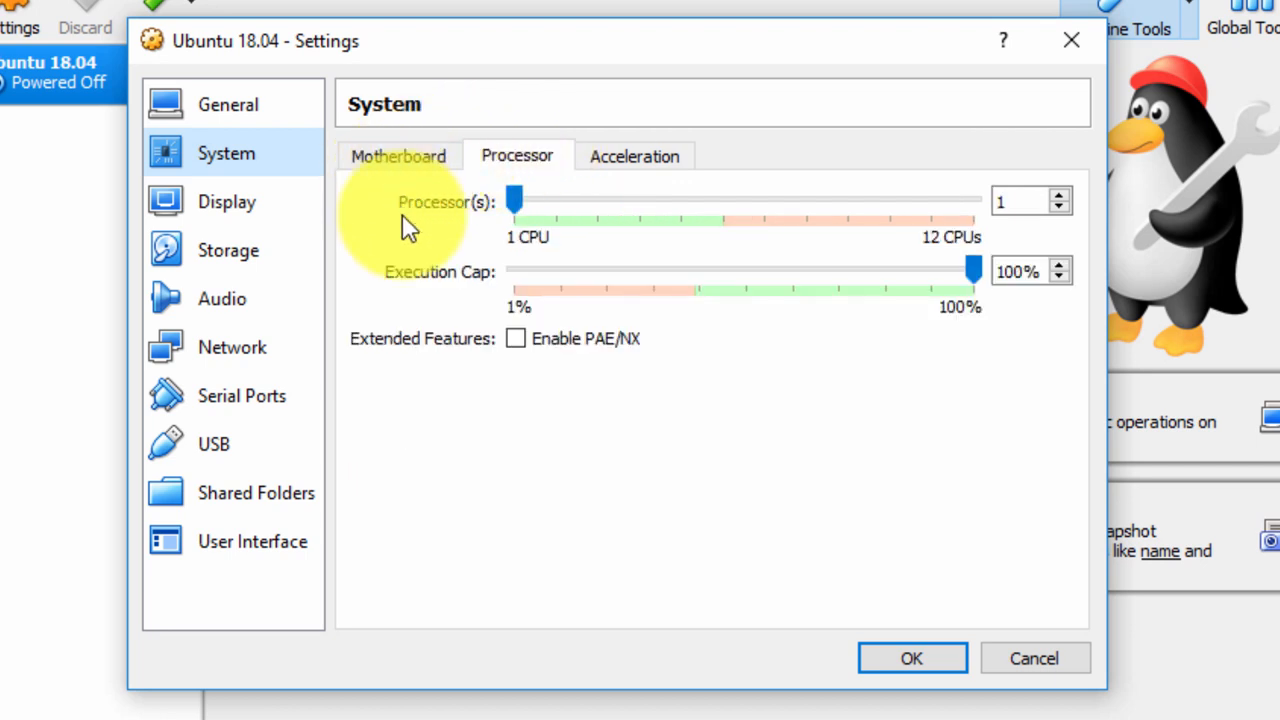
{"action": "mouse_move", "coordinate": [856, 270]}
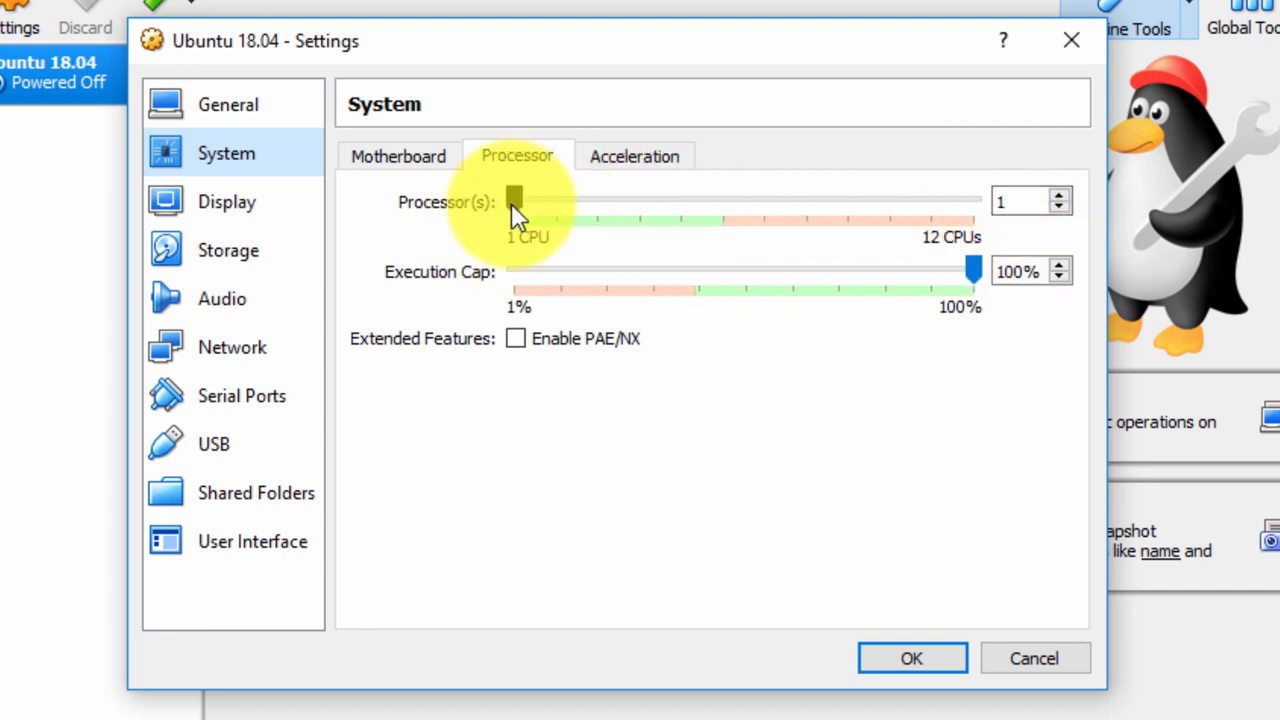
{"action": "left_click_drag", "start_coordinate": [516, 198], "coordinate": [556, 198]}
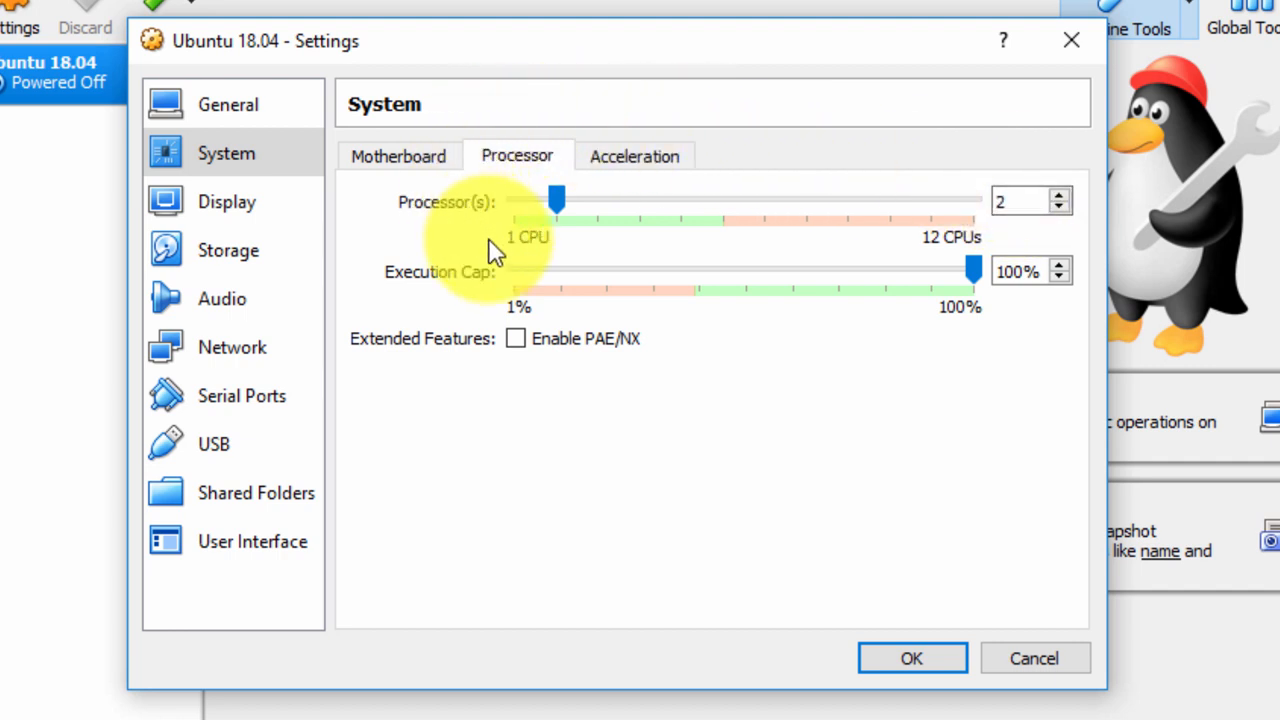
{"action": "mouse_move", "coordinate": [610, 218]}
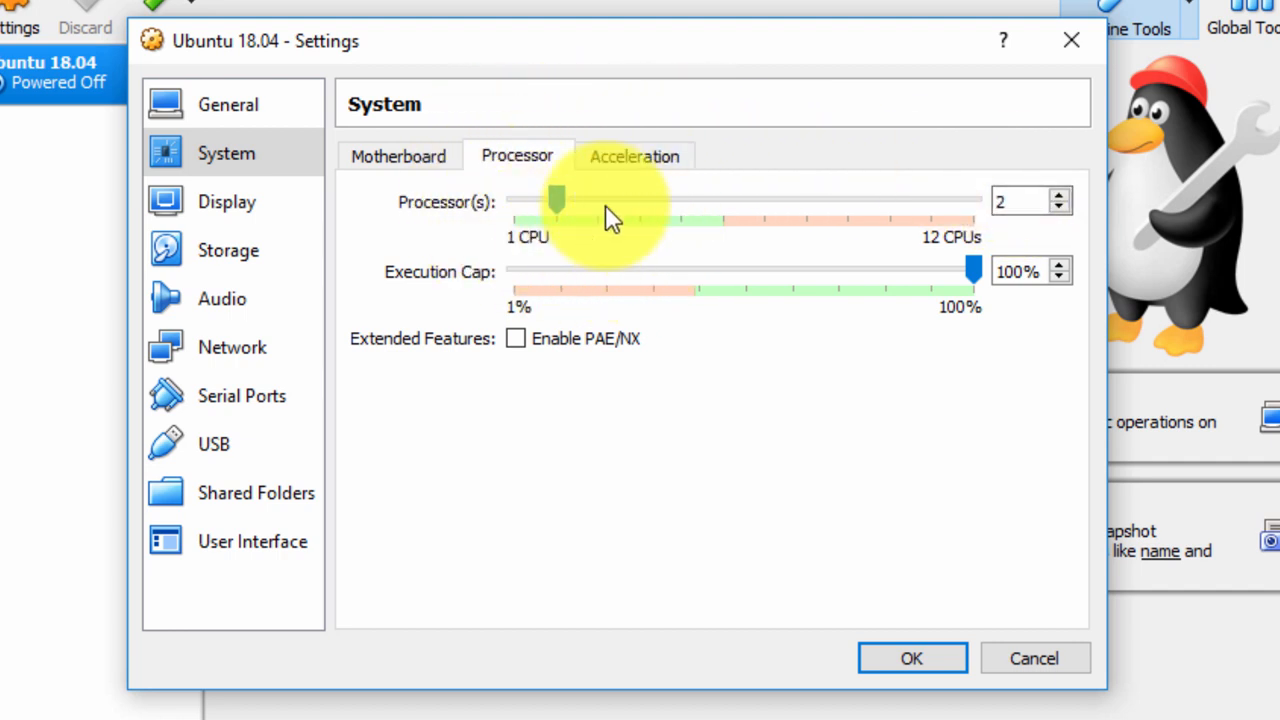
{"action": "mouse_move", "coordinate": [530, 204]}
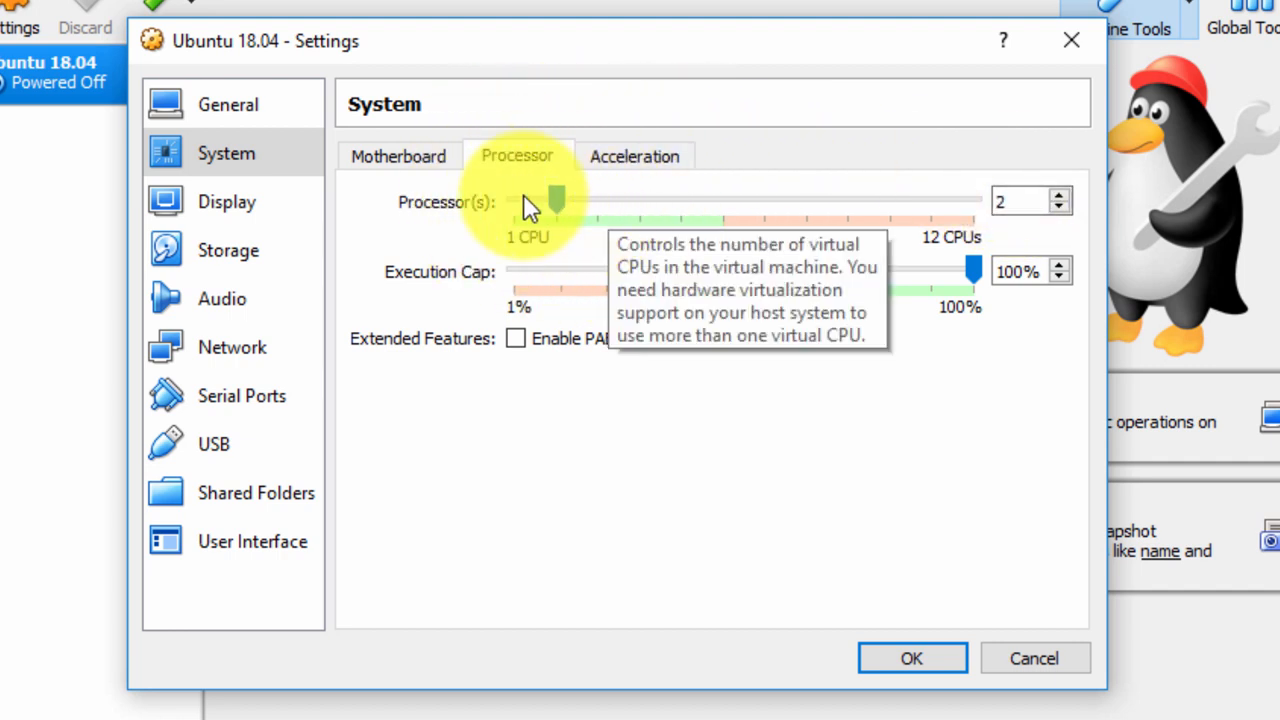
Set video memory to 128 MB in Display settings and save with OK.
{"action": "left_click", "coordinate": [228, 200]}
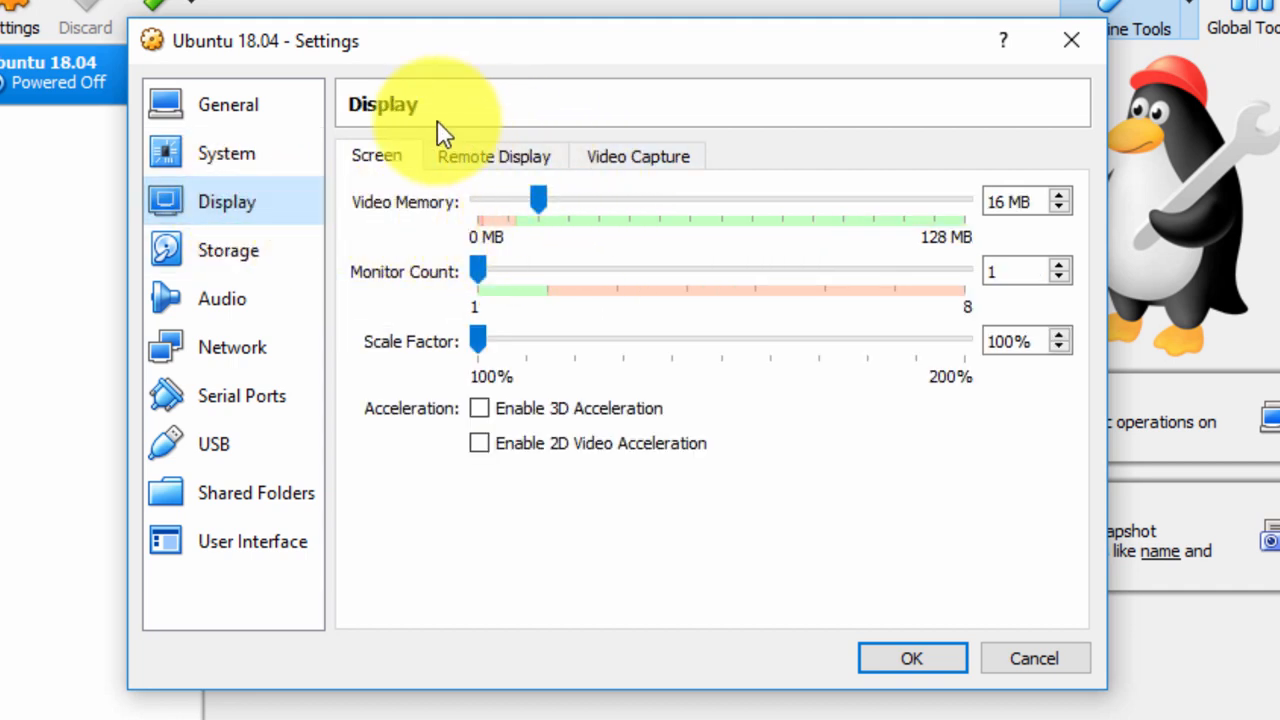
{"action": "mouse_move", "coordinate": [596, 168]}
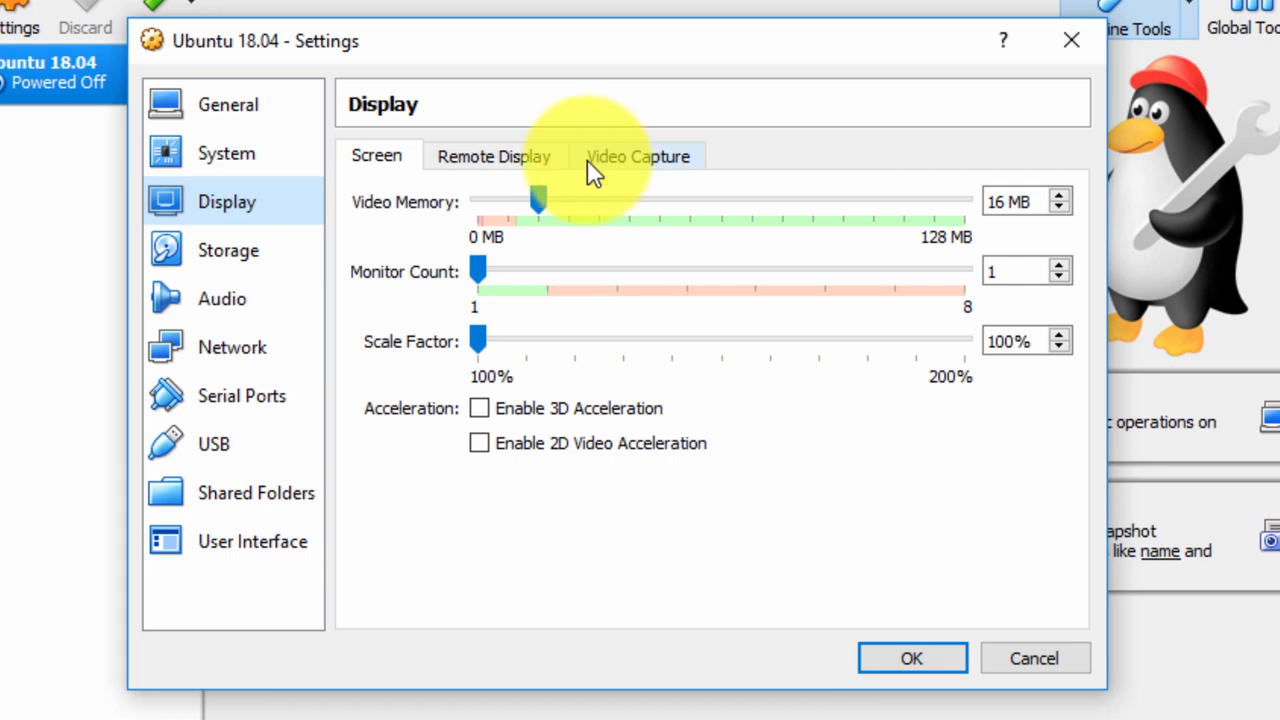
{"action": "mouse_move", "coordinate": [1056, 236]}
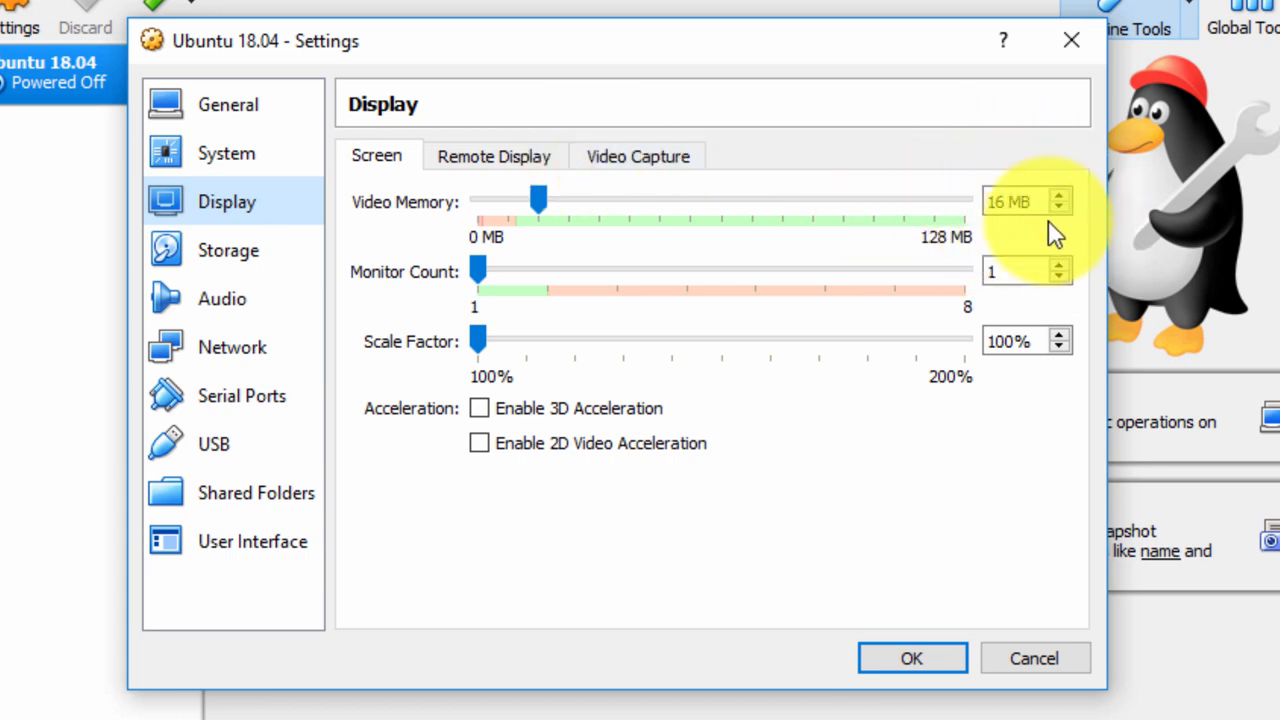
{"action": "mouse_move", "coordinate": [1000, 244]}
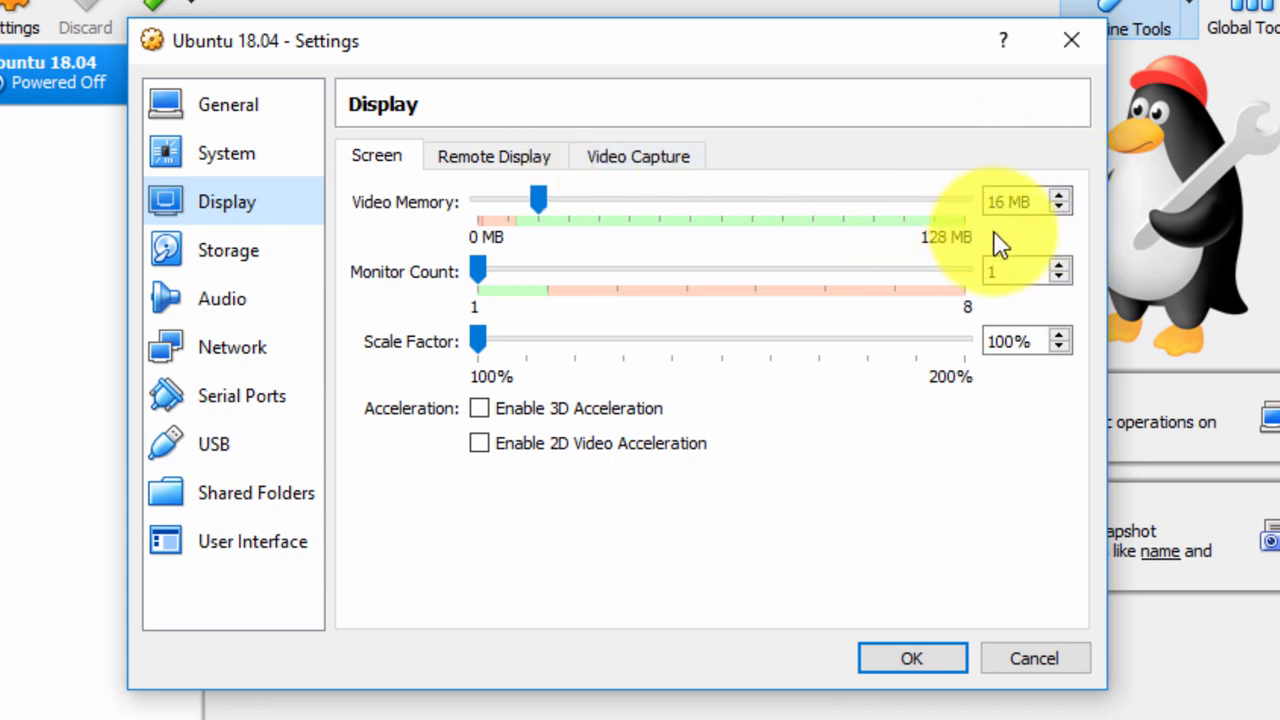
{"action": "mouse_move", "coordinate": [1024, 248]}
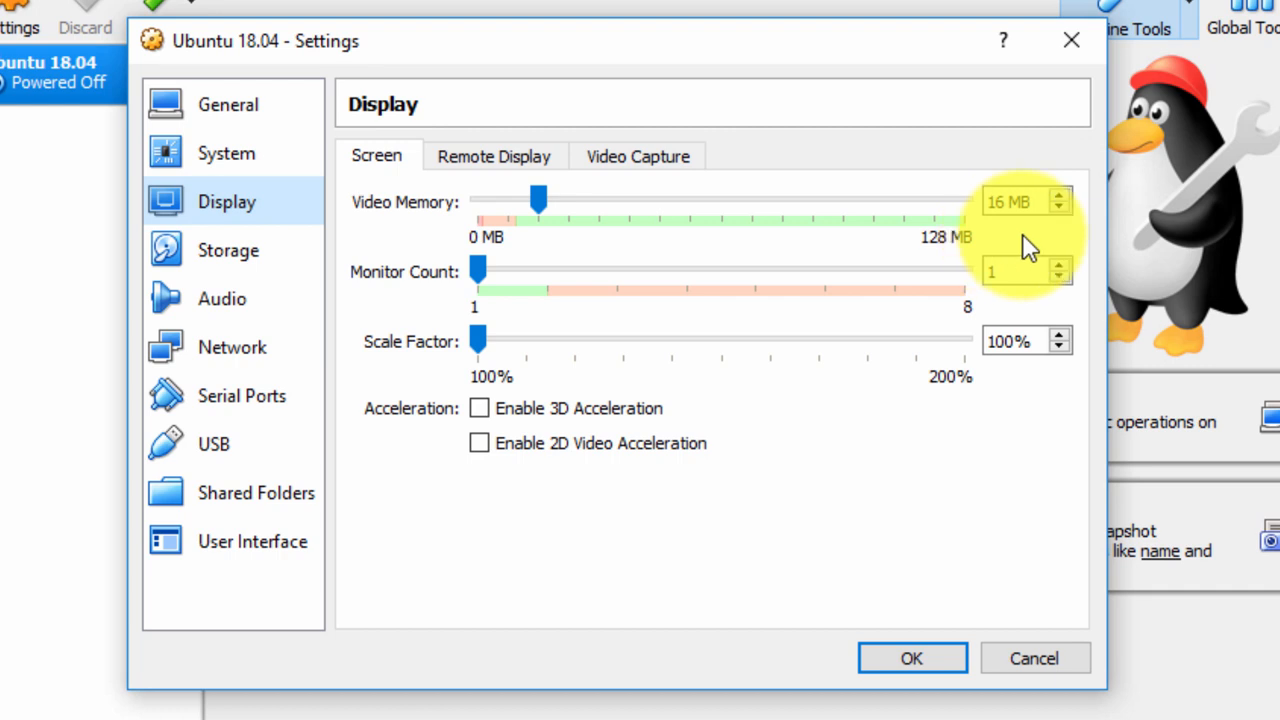
{"action": "mouse_move", "coordinate": [990, 244]}
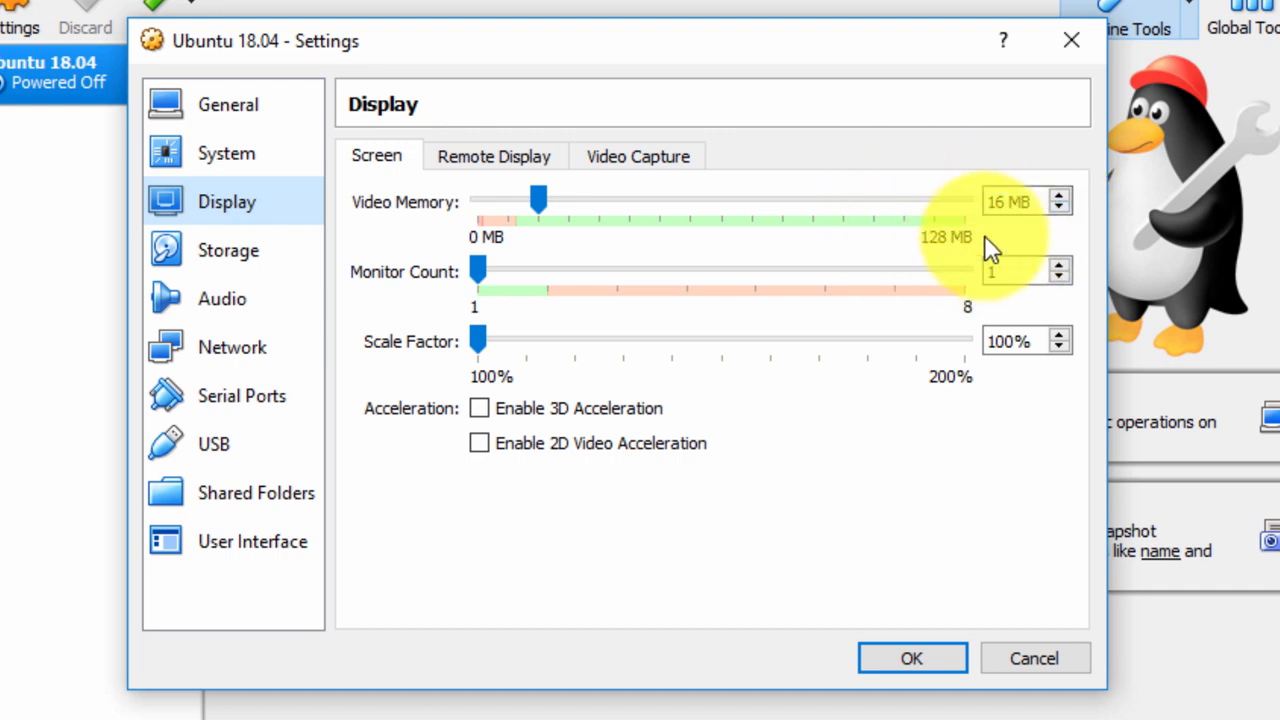
{"action": "mouse_move", "coordinate": [756, 204]}
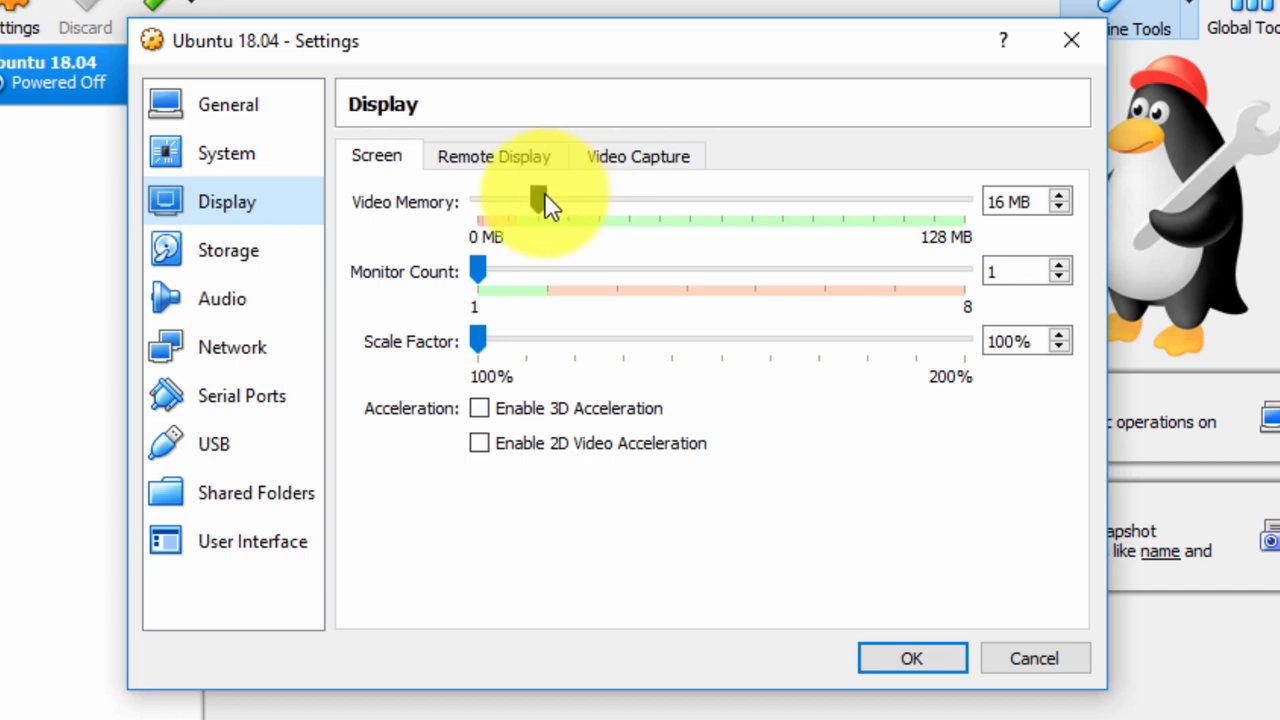
{"action": "left_click_drag", "start_coordinate": [536, 200], "coordinate": [924, 200]}
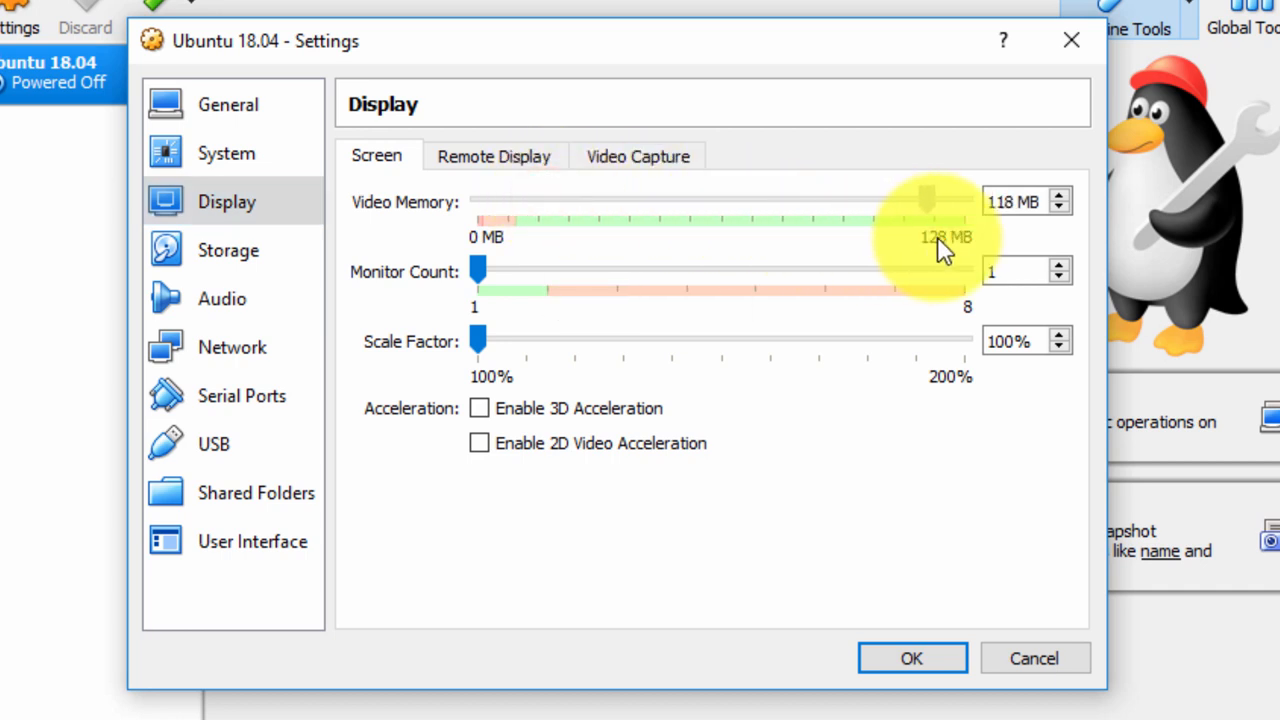
{"action": "left_click_drag", "start_coordinate": [928, 200], "coordinate": [964, 200]}
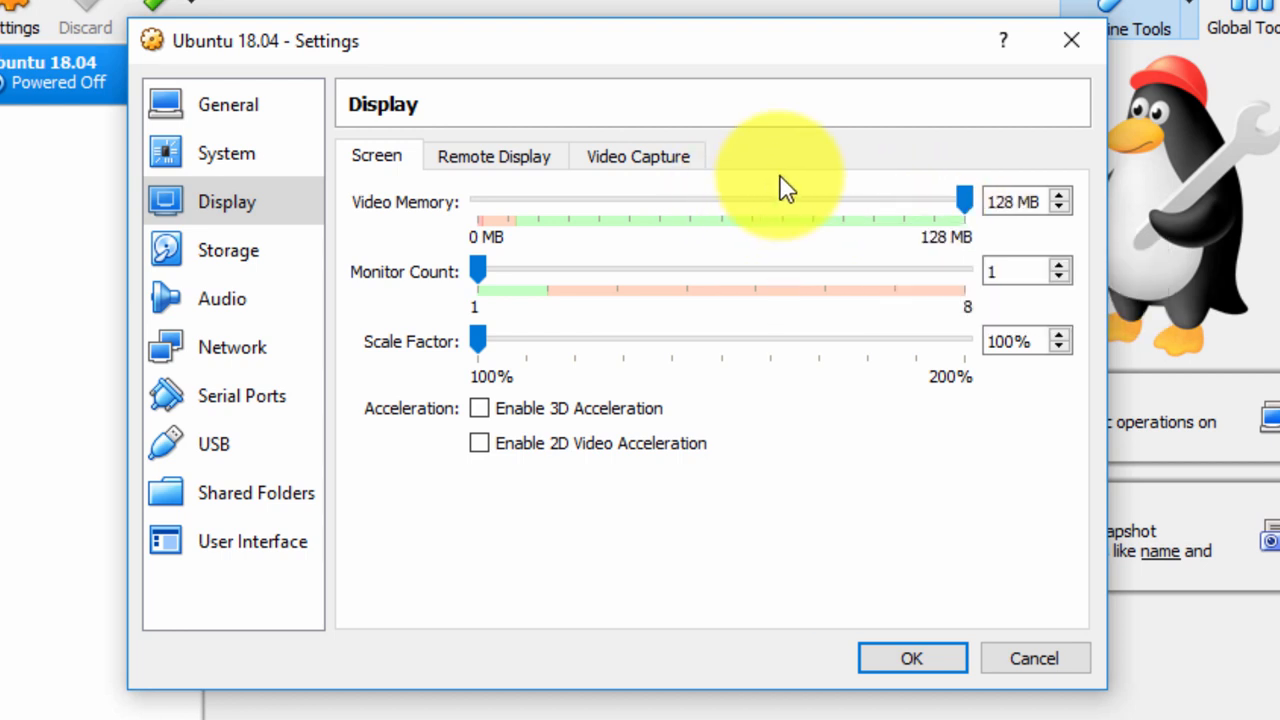
{"action": "mouse_move", "coordinate": [804, 196]}
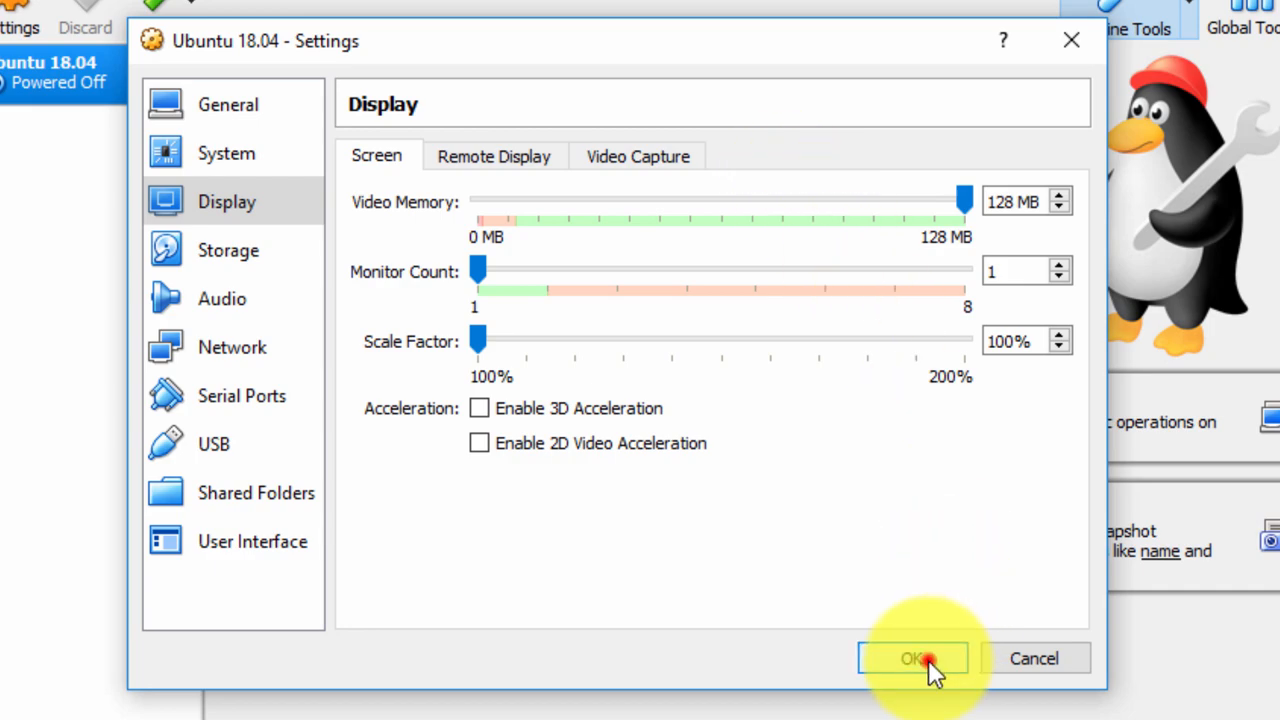
{"action": "left_click", "coordinate": [912, 658]}
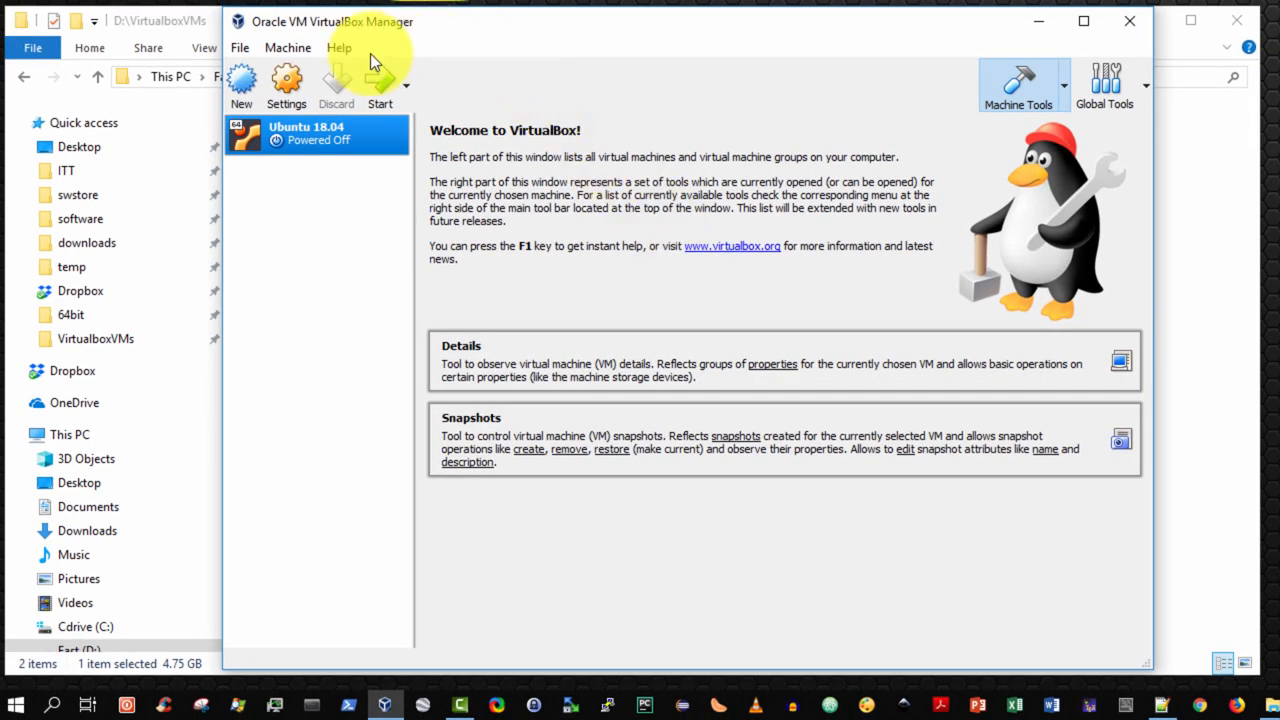
{"action": "mouse_move", "coordinate": [380, 84]}
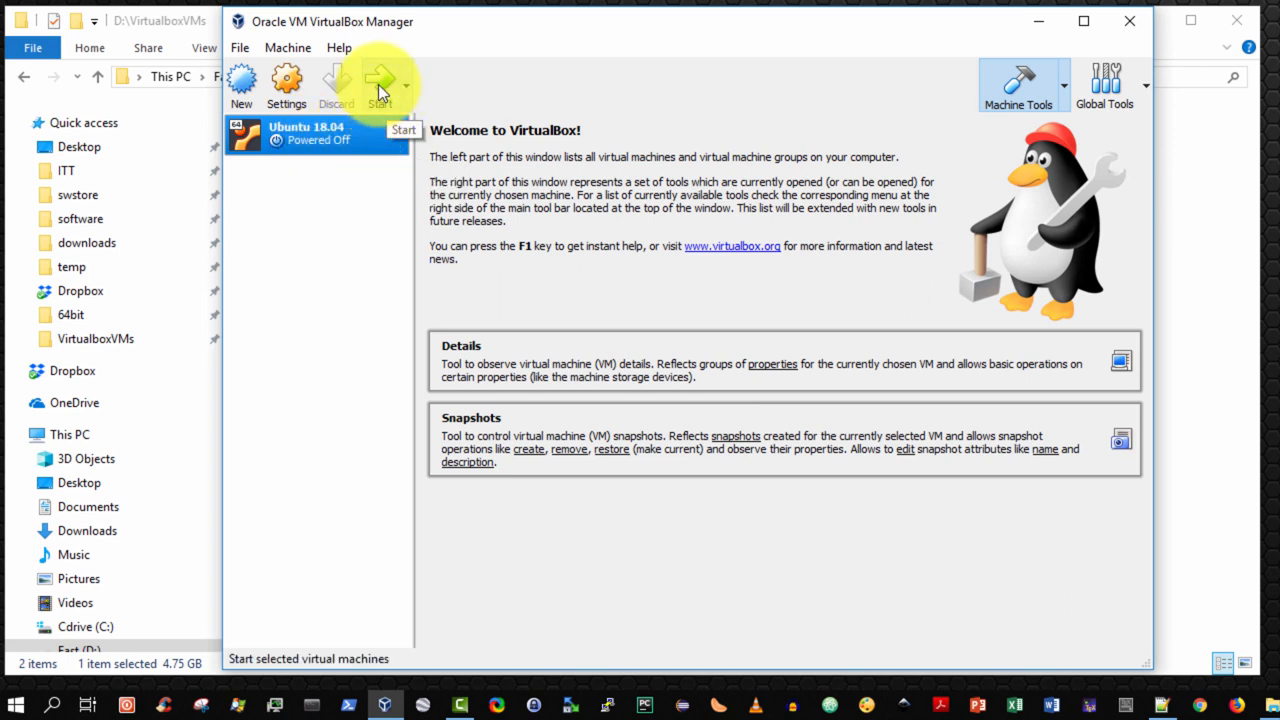